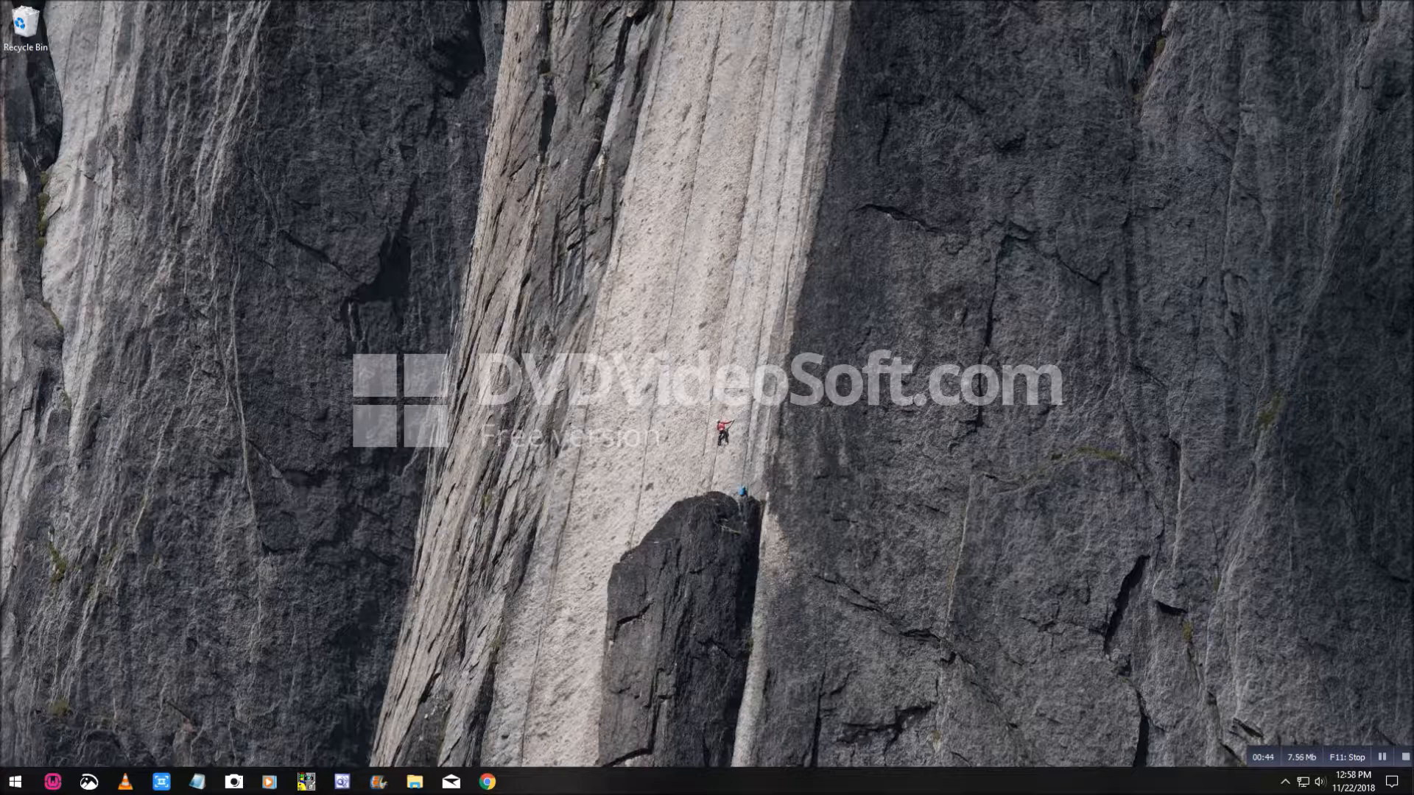
# - Launch Movie Maker and import the swan video IMG_3815.MOV into a new movie
pyautogui.click(377, 782)
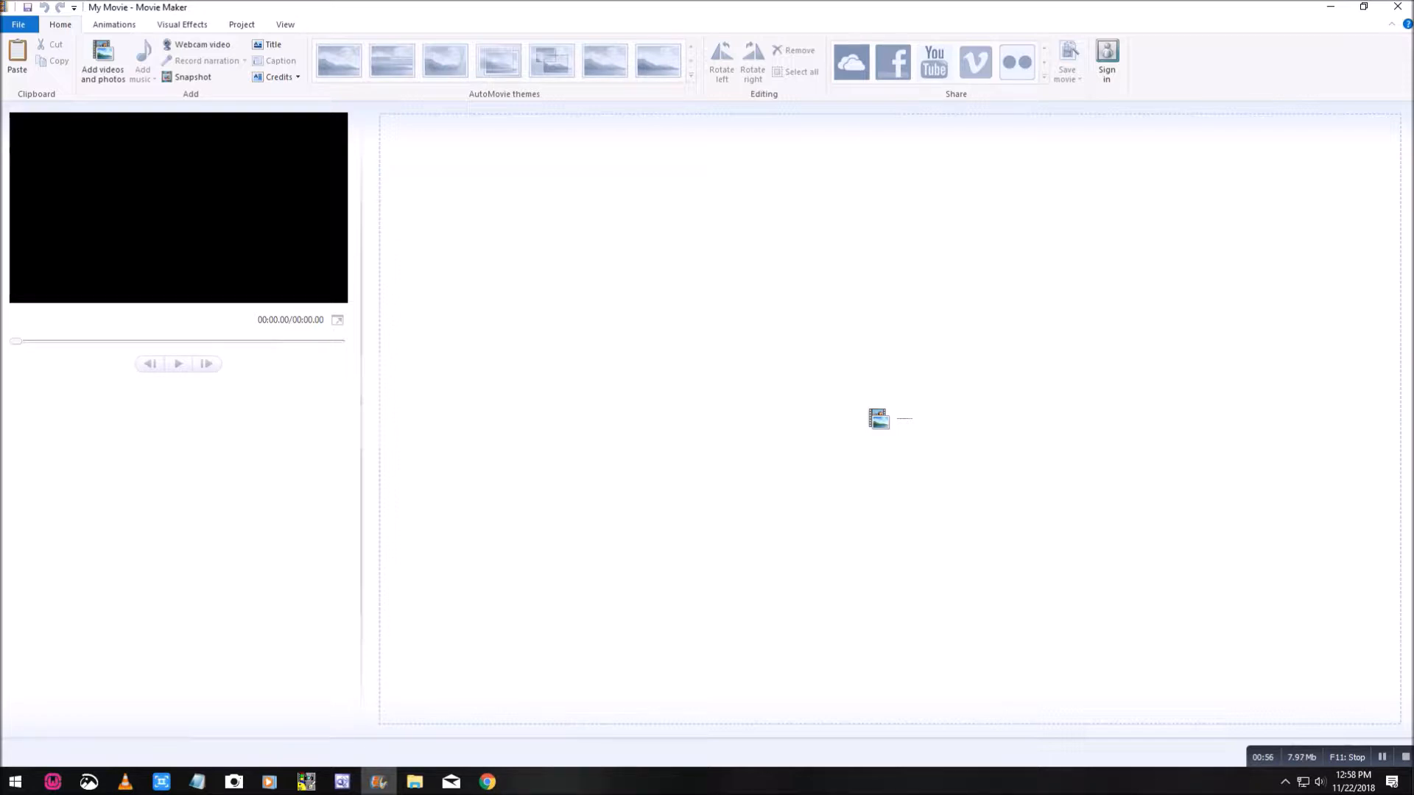
pyautogui.click(101, 63)
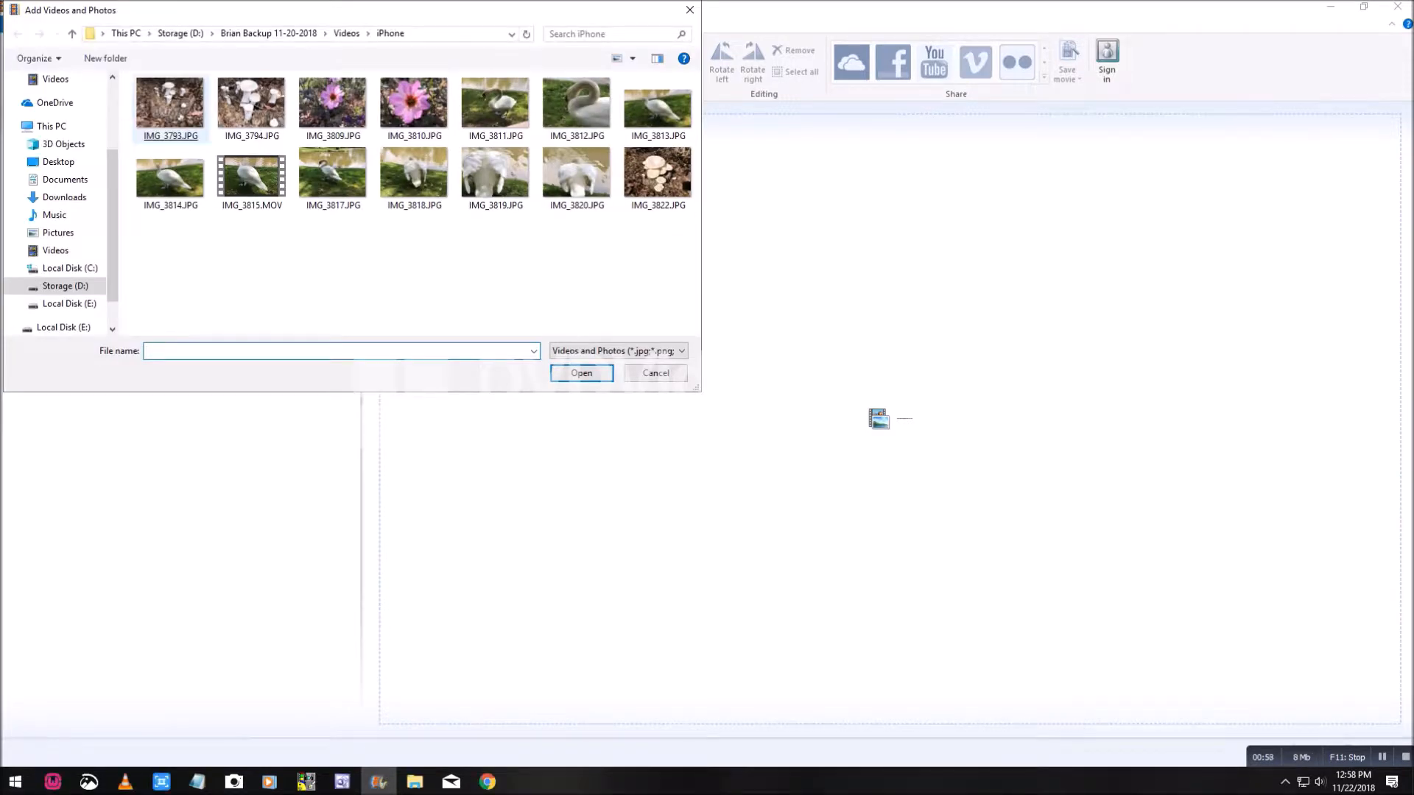
pyautogui.click(581, 373)
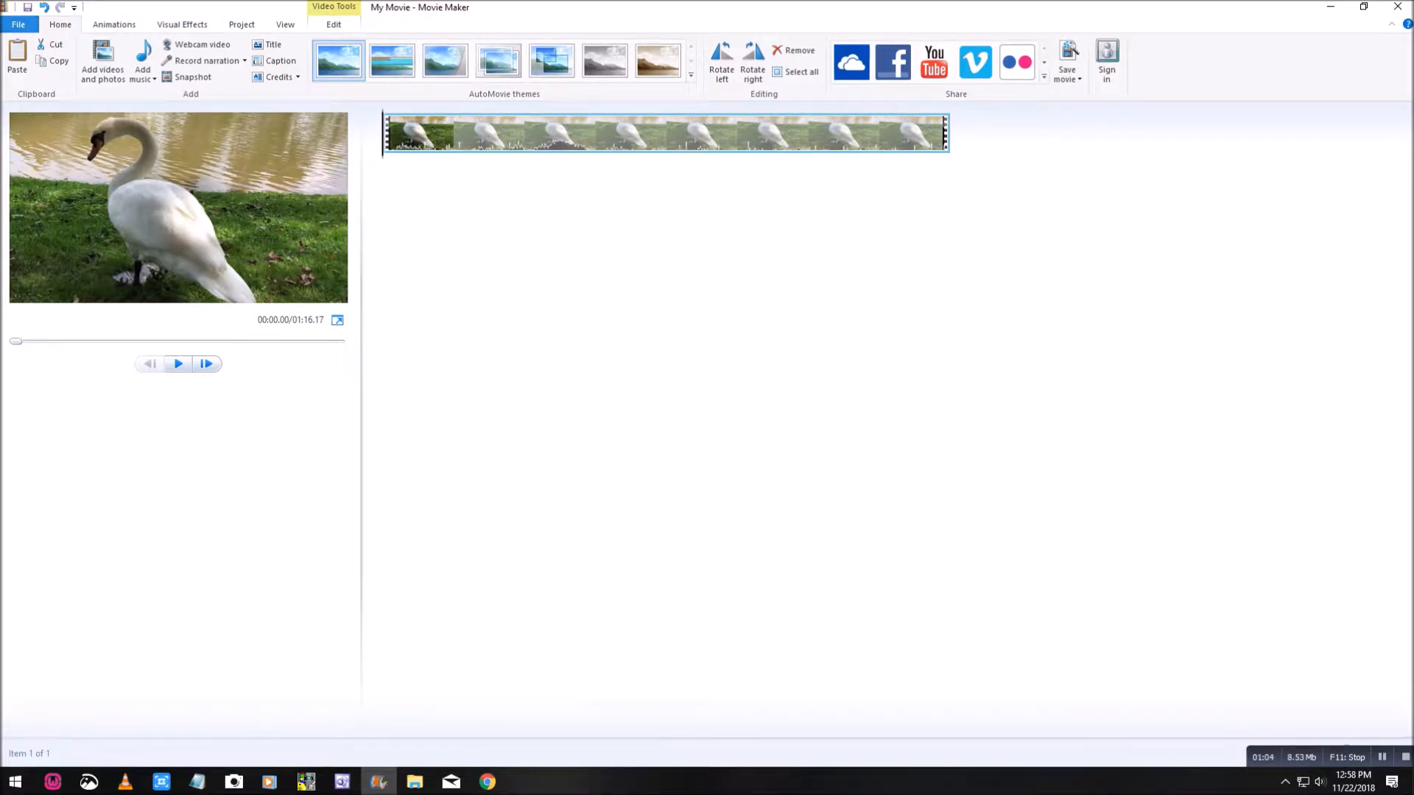
# - Choose Create custom setting from the File > Save movie presets list
pyautogui.click(17, 24)
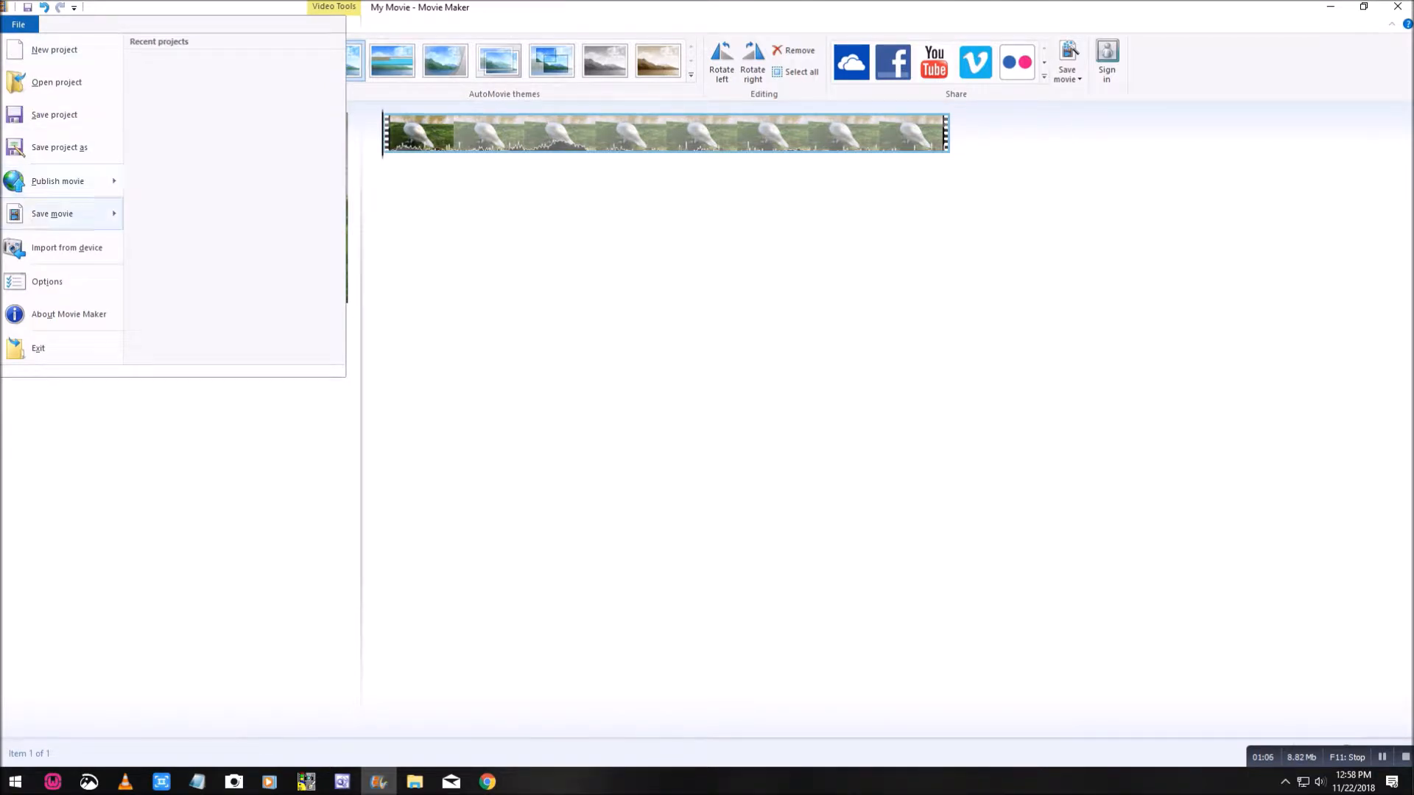
pyautogui.click(53, 214)
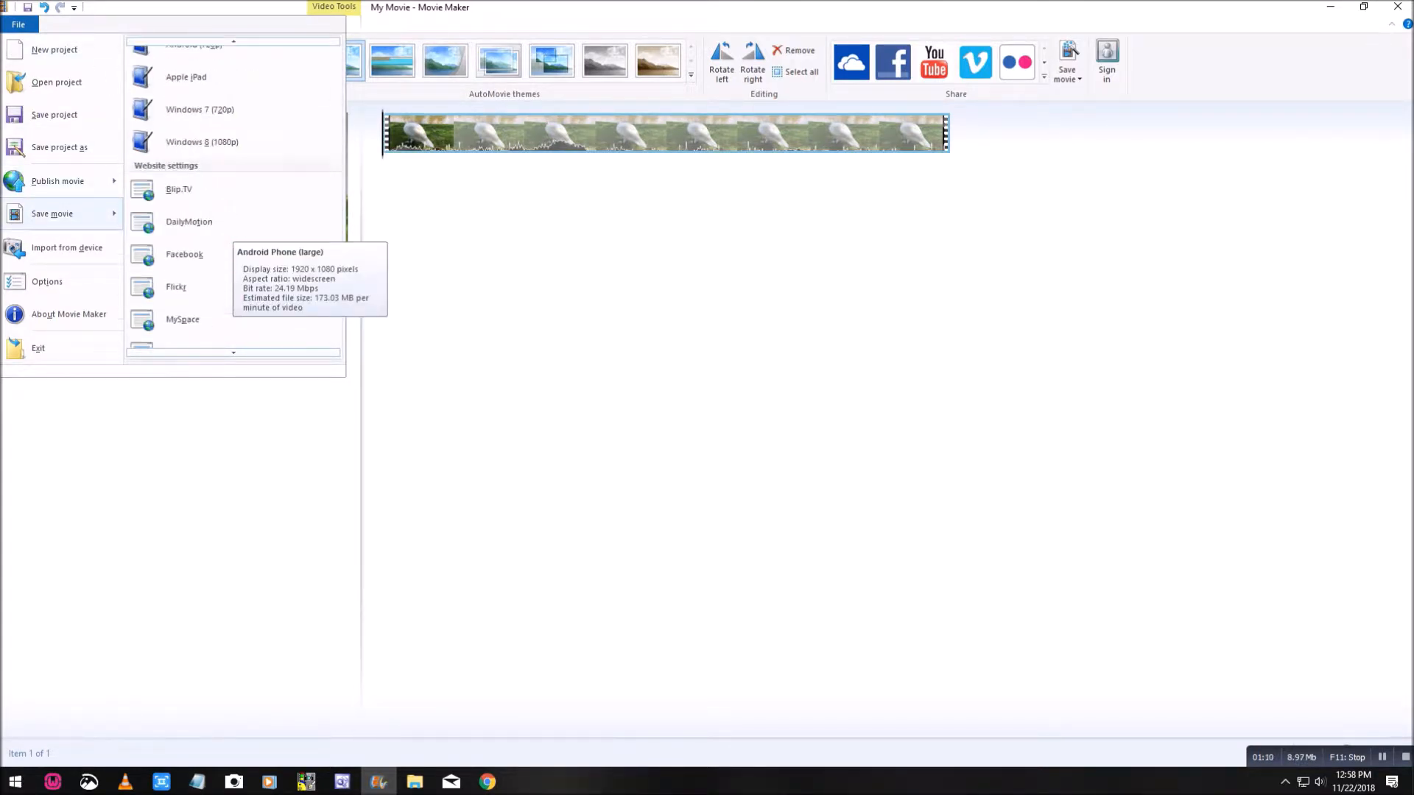
pyautogui.scroll(-3)
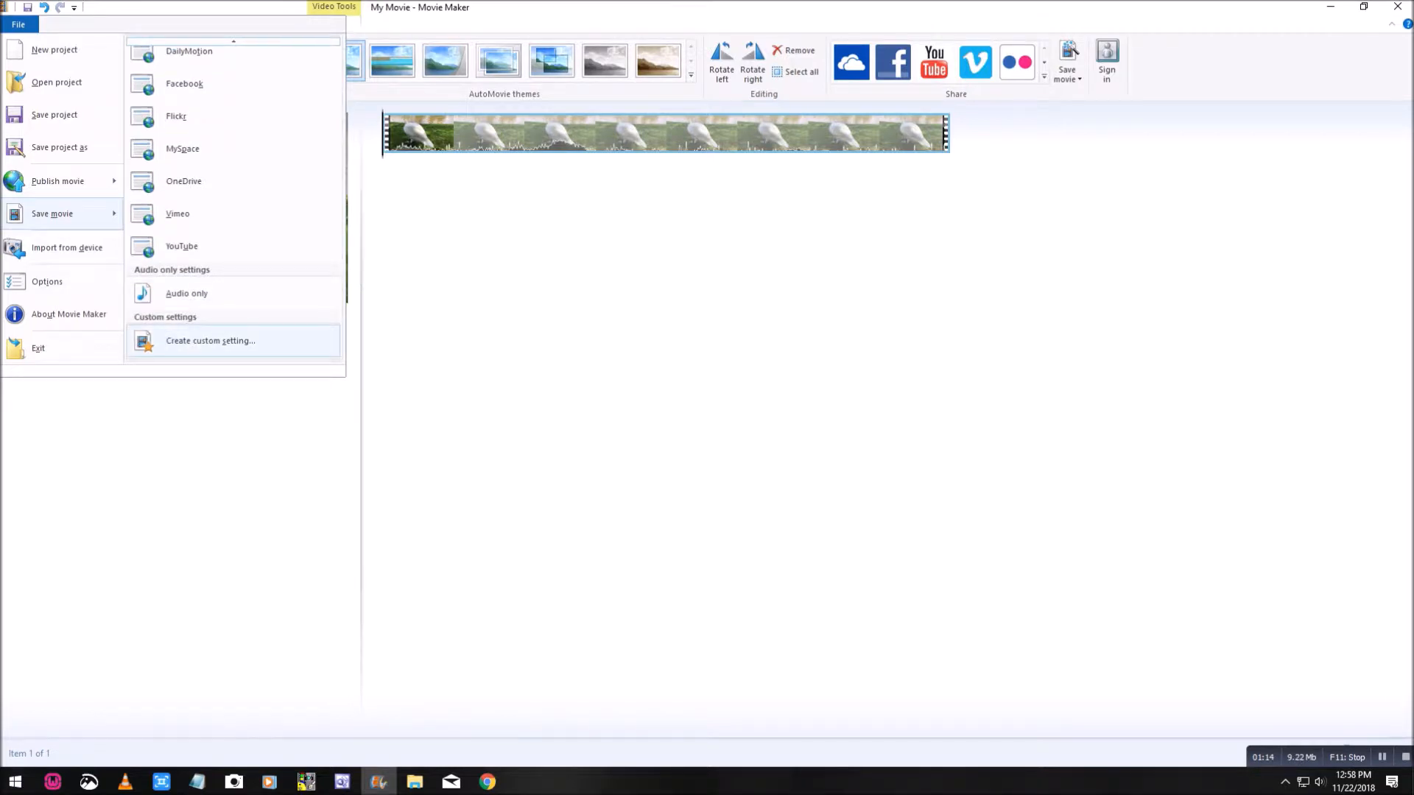
pyautogui.click(209, 340)
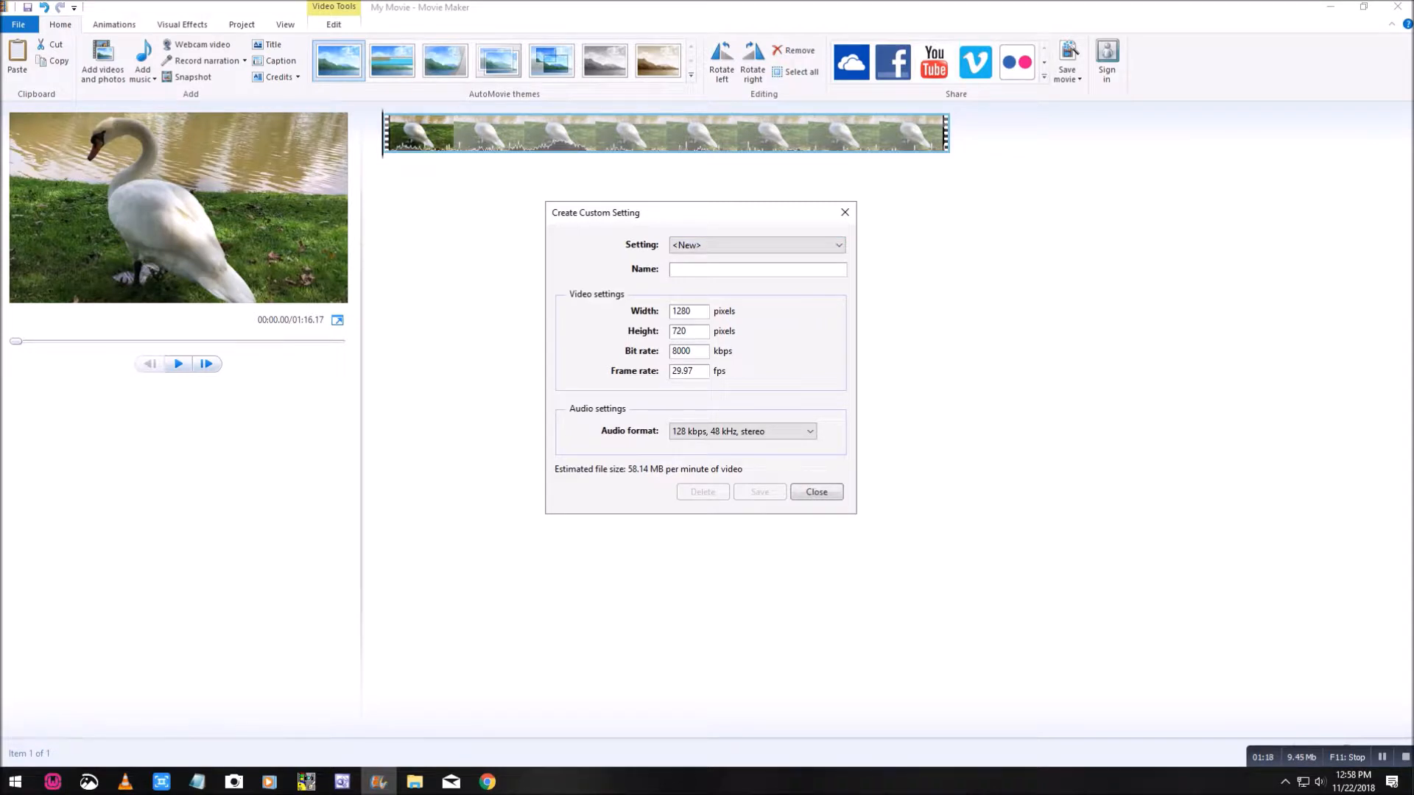
# - Name the custom setting 4k with 135000 kbps bit rate and 60 fps, then save it
pyautogui.write('4k')
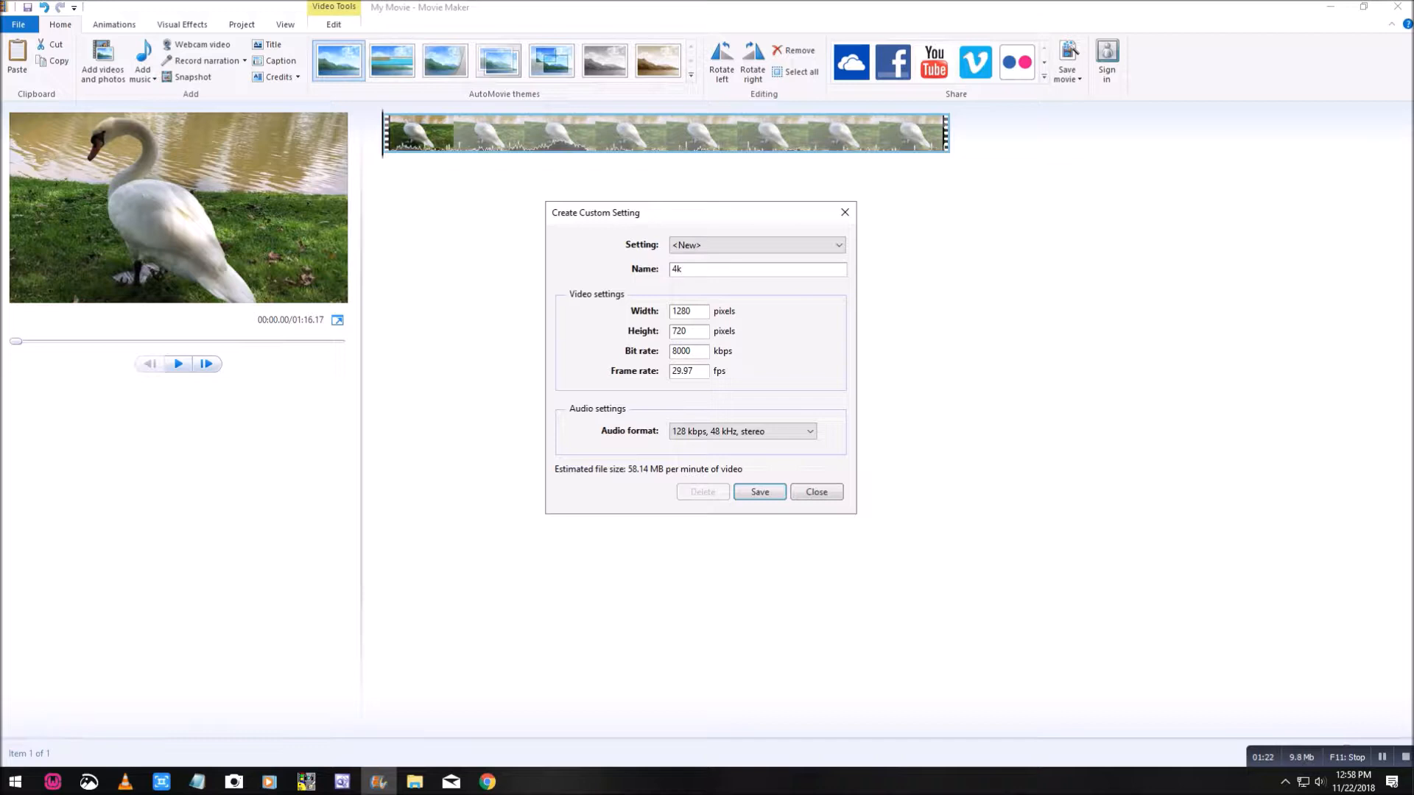
pyautogui.tripleClick(687, 351)
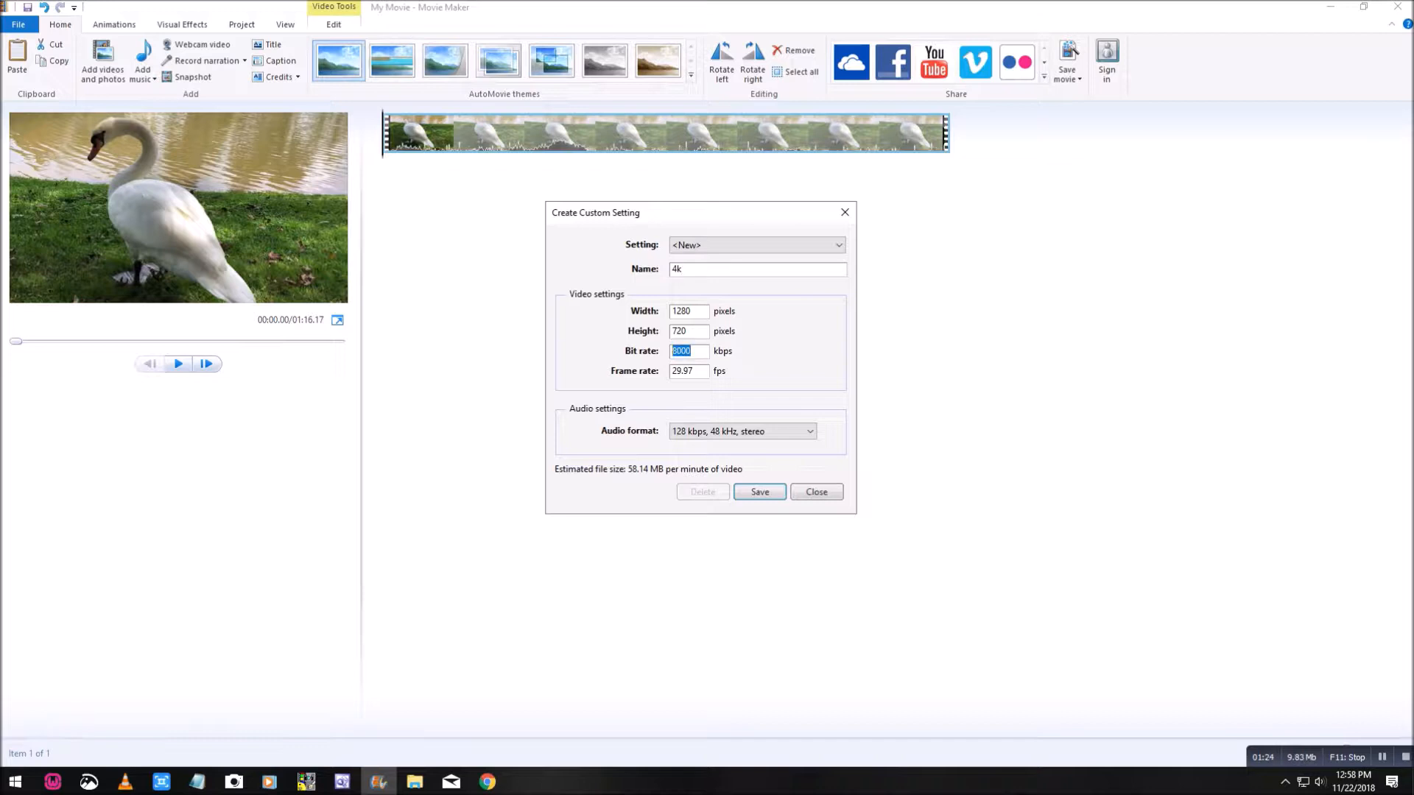
pyautogui.write('135')
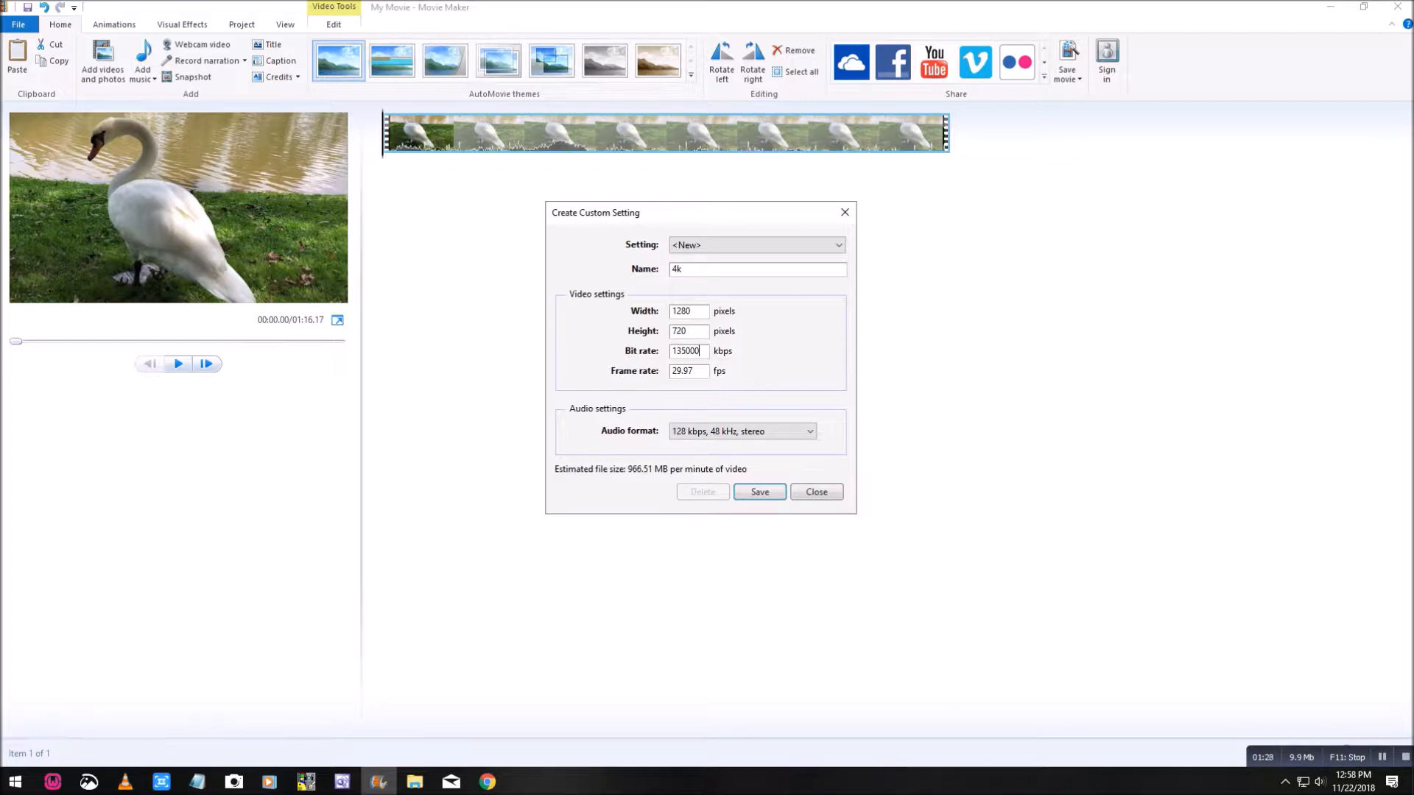
pyautogui.tripleClick(687, 370)
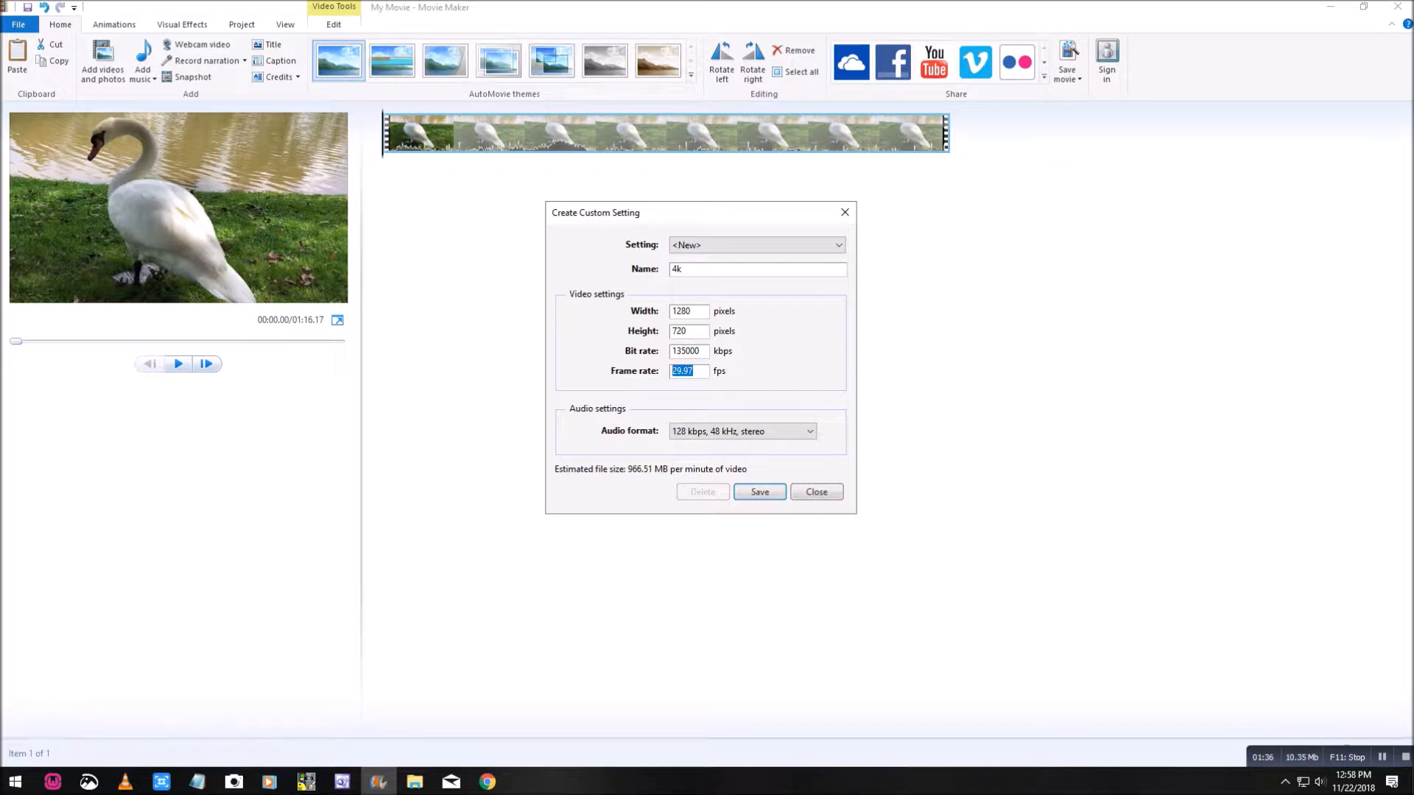
pyautogui.write('60')
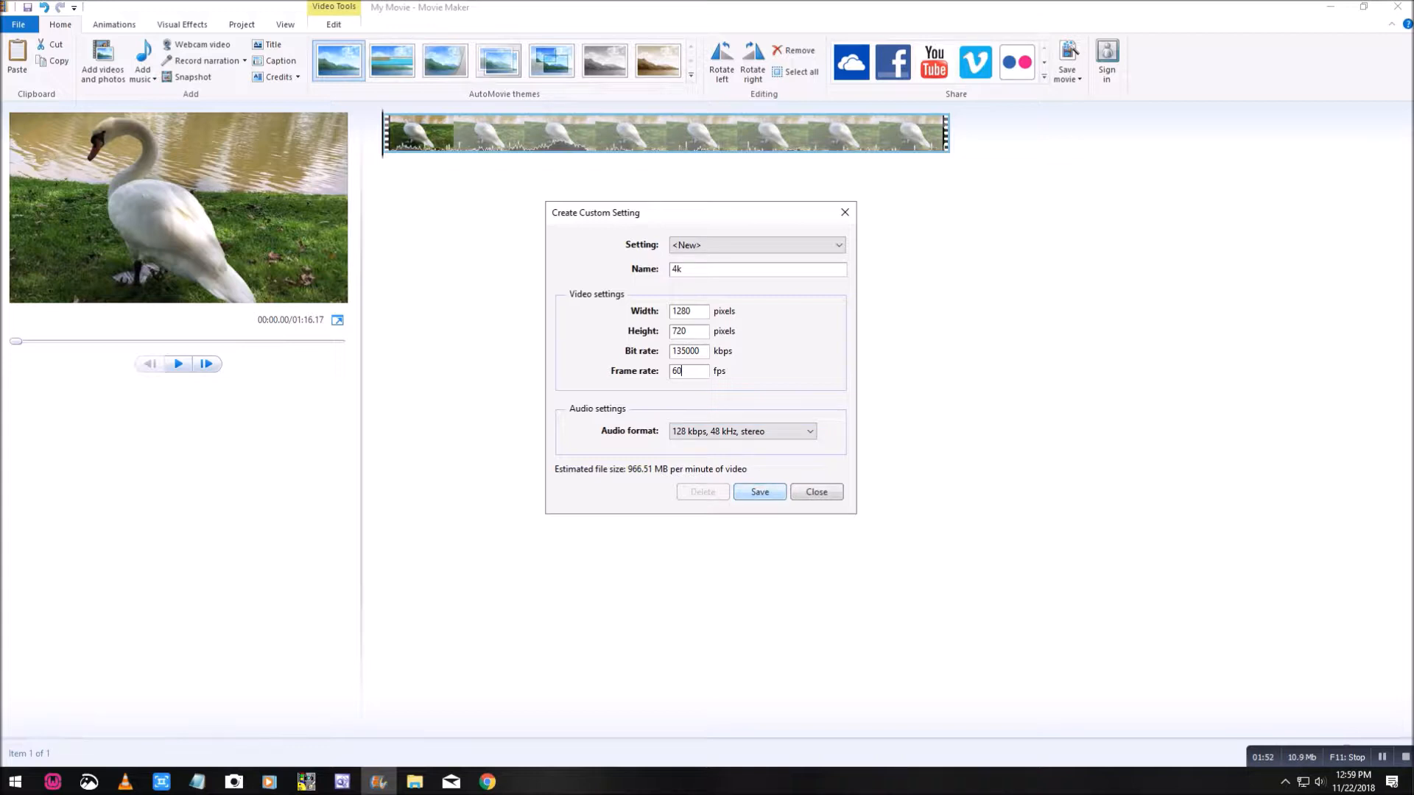
pyautogui.click(759, 491)
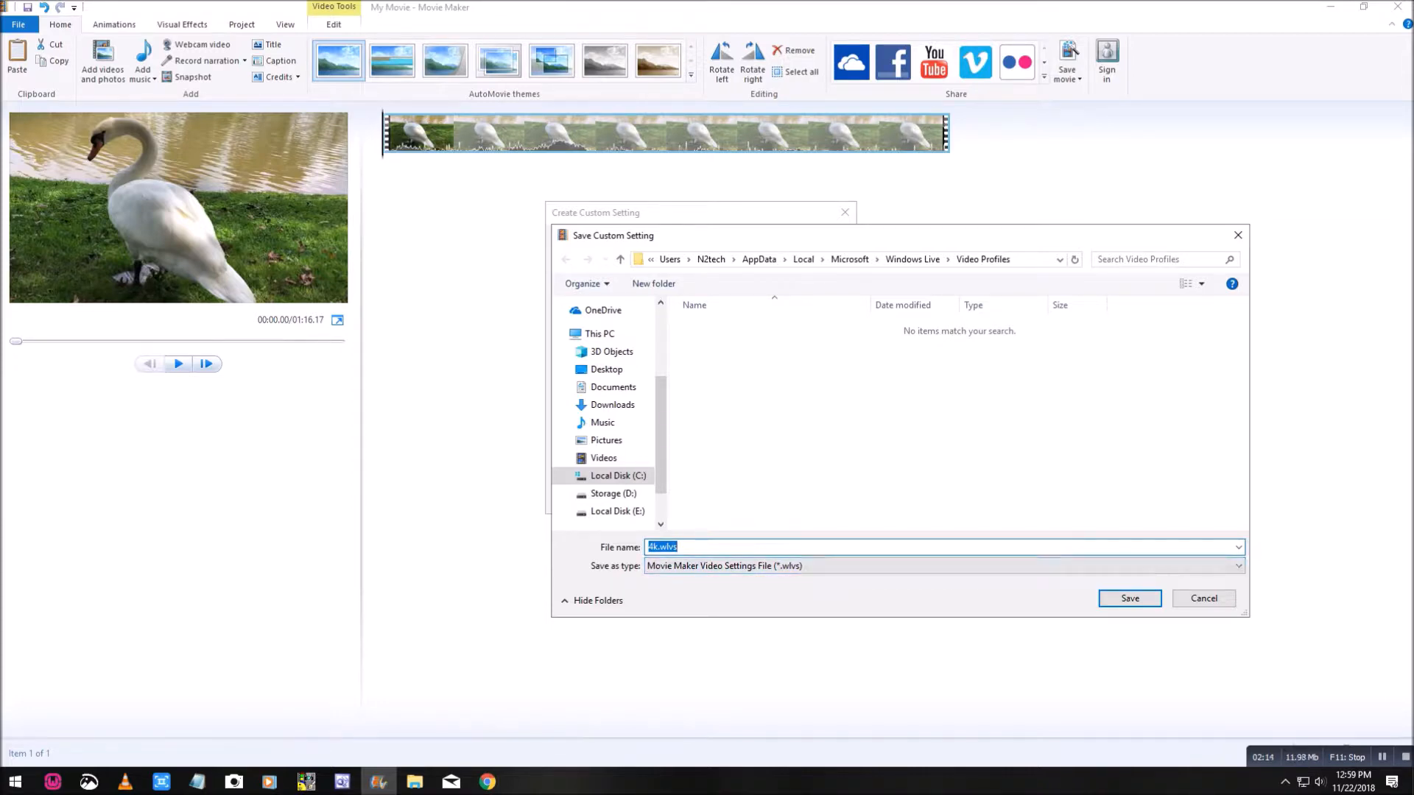
# - Save the 4k profile, close the setting form, and quit Movie Maker without saving My Movie
pyautogui.click(1128, 598)
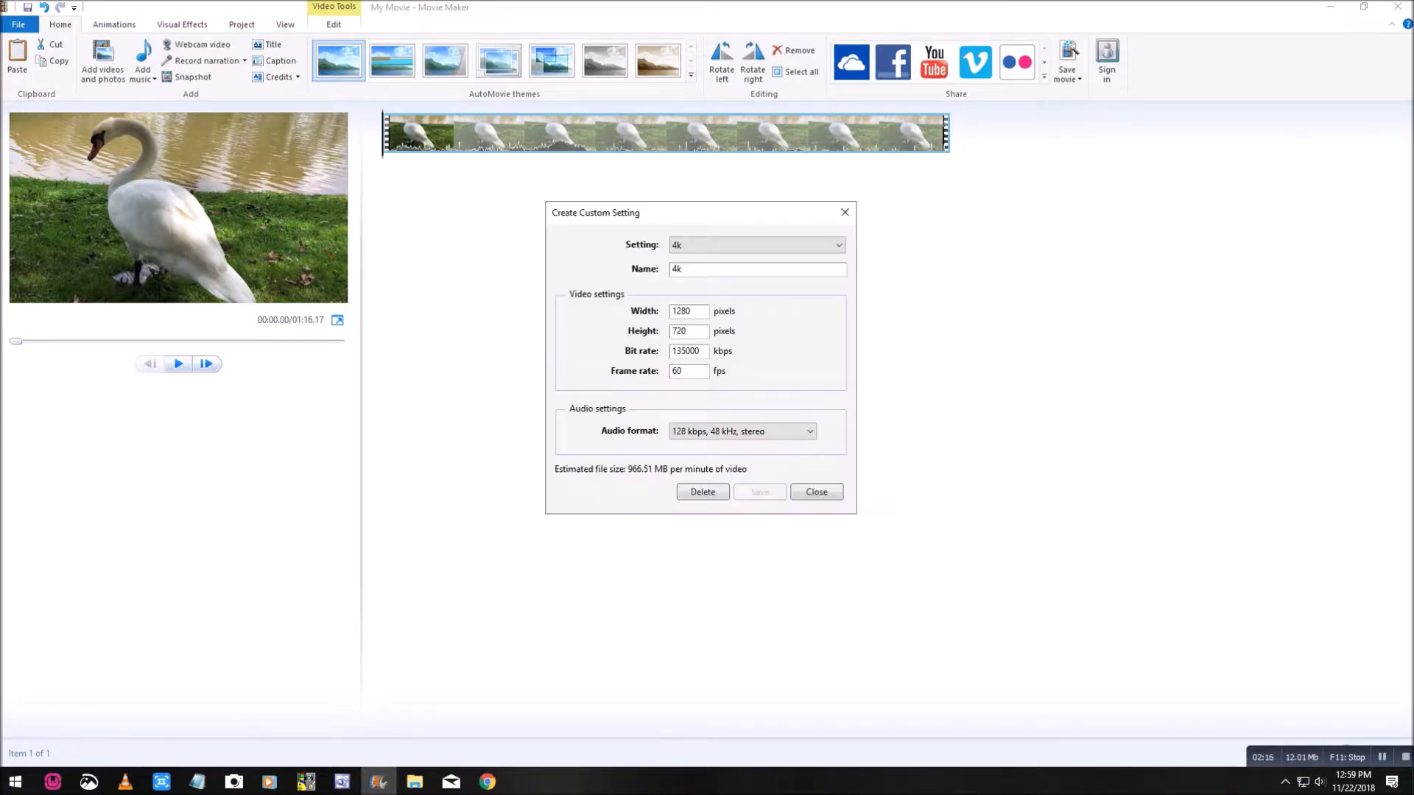
pyautogui.click(814, 491)
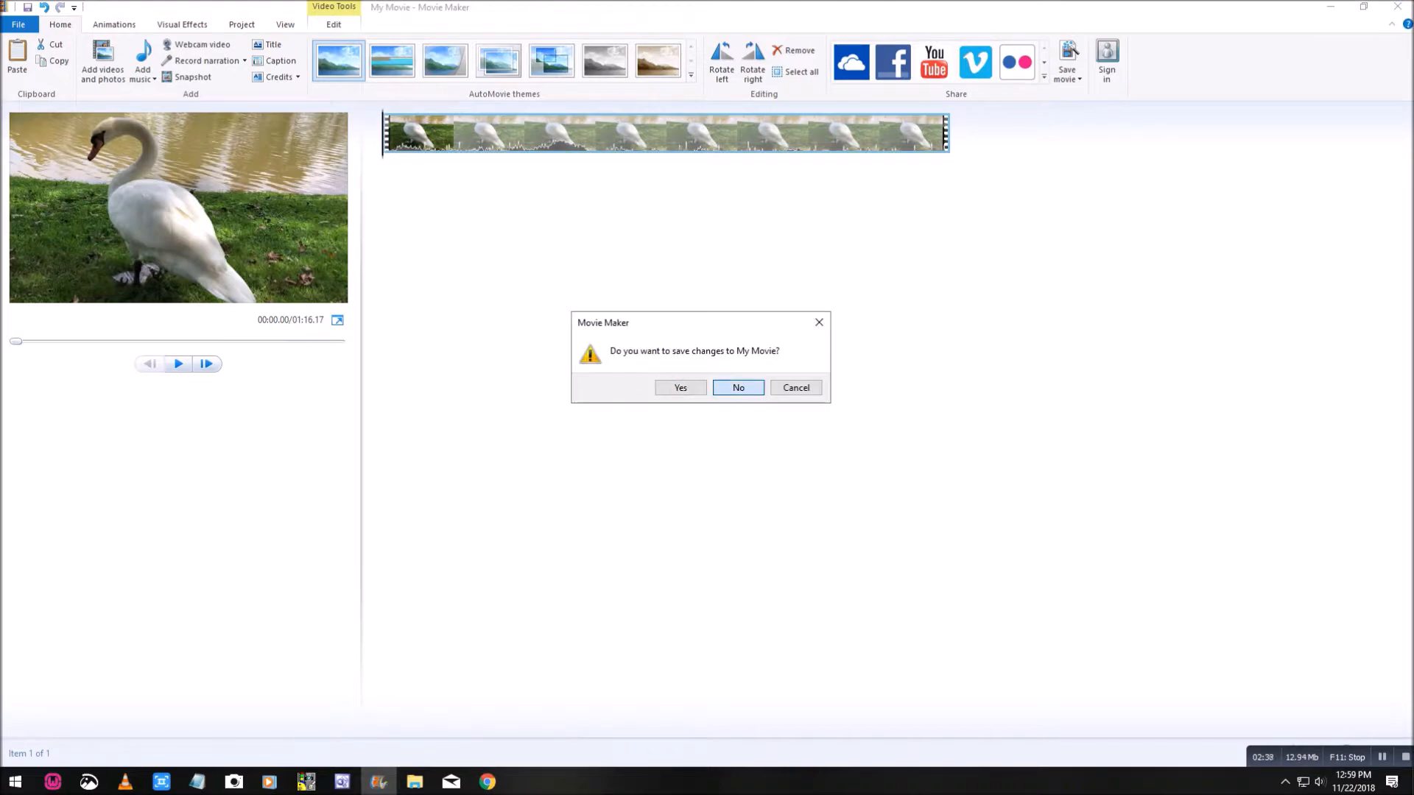
pyautogui.click(736, 387)
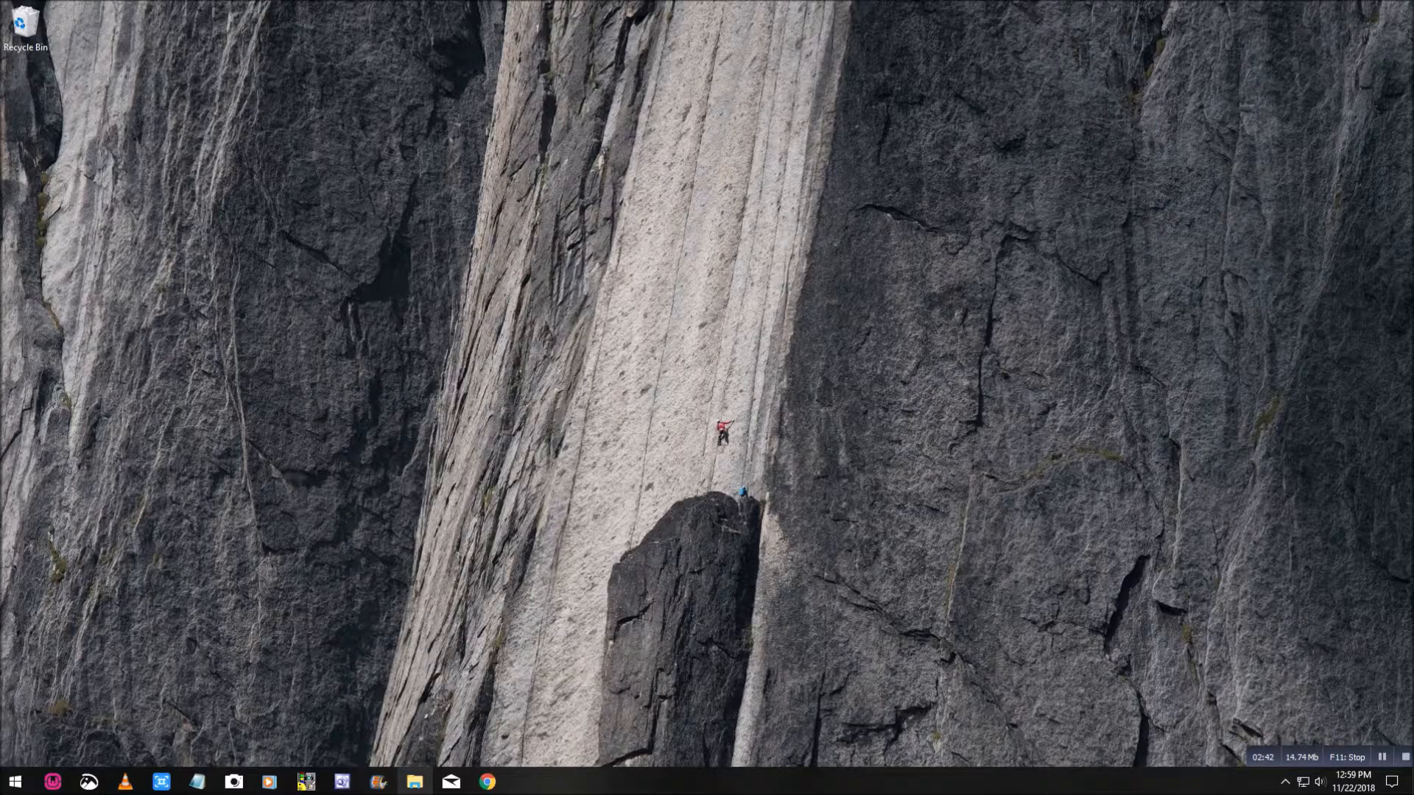
# - In File Explorer, browse C: > Users > your profile > AppData > Local
pyautogui.click(414, 782)
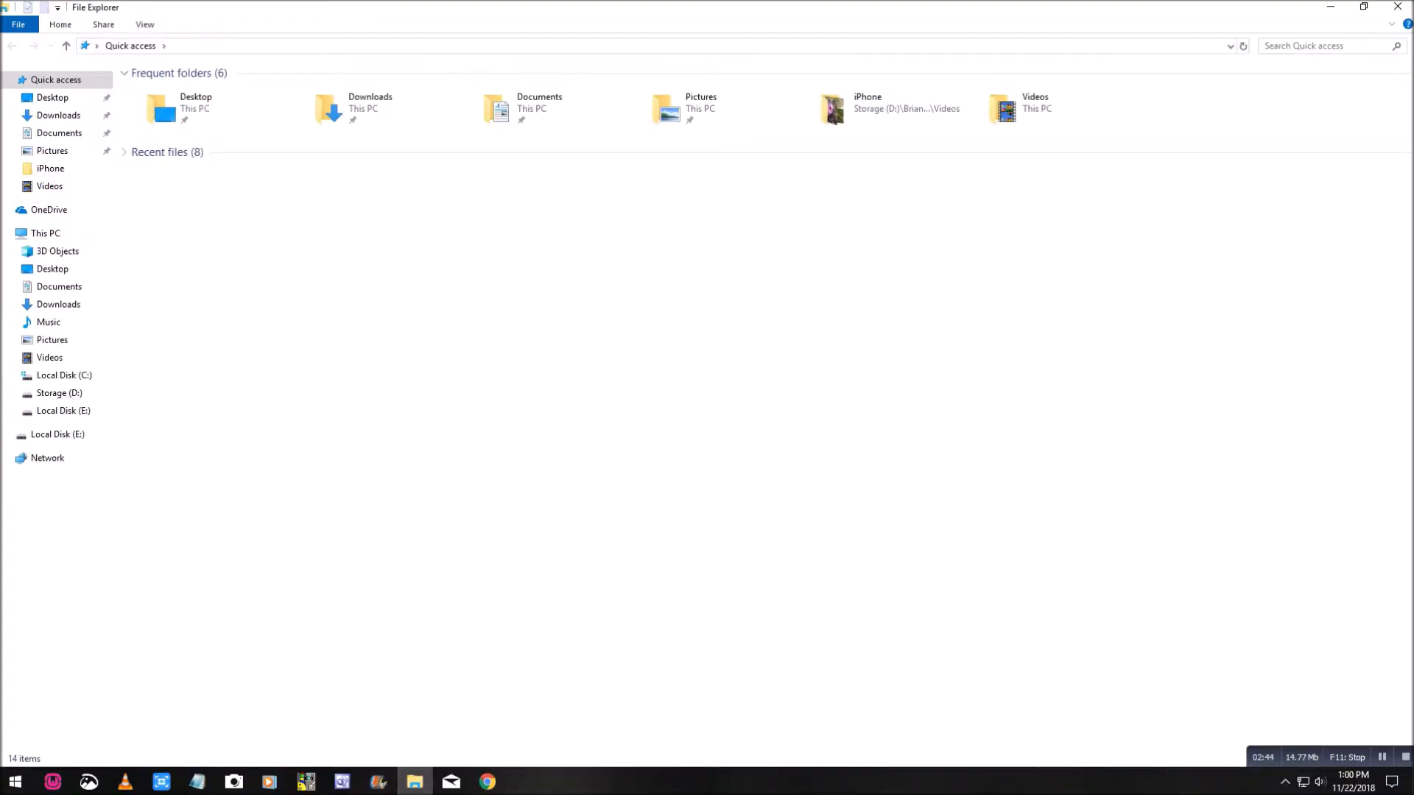
pyautogui.click(64, 375)
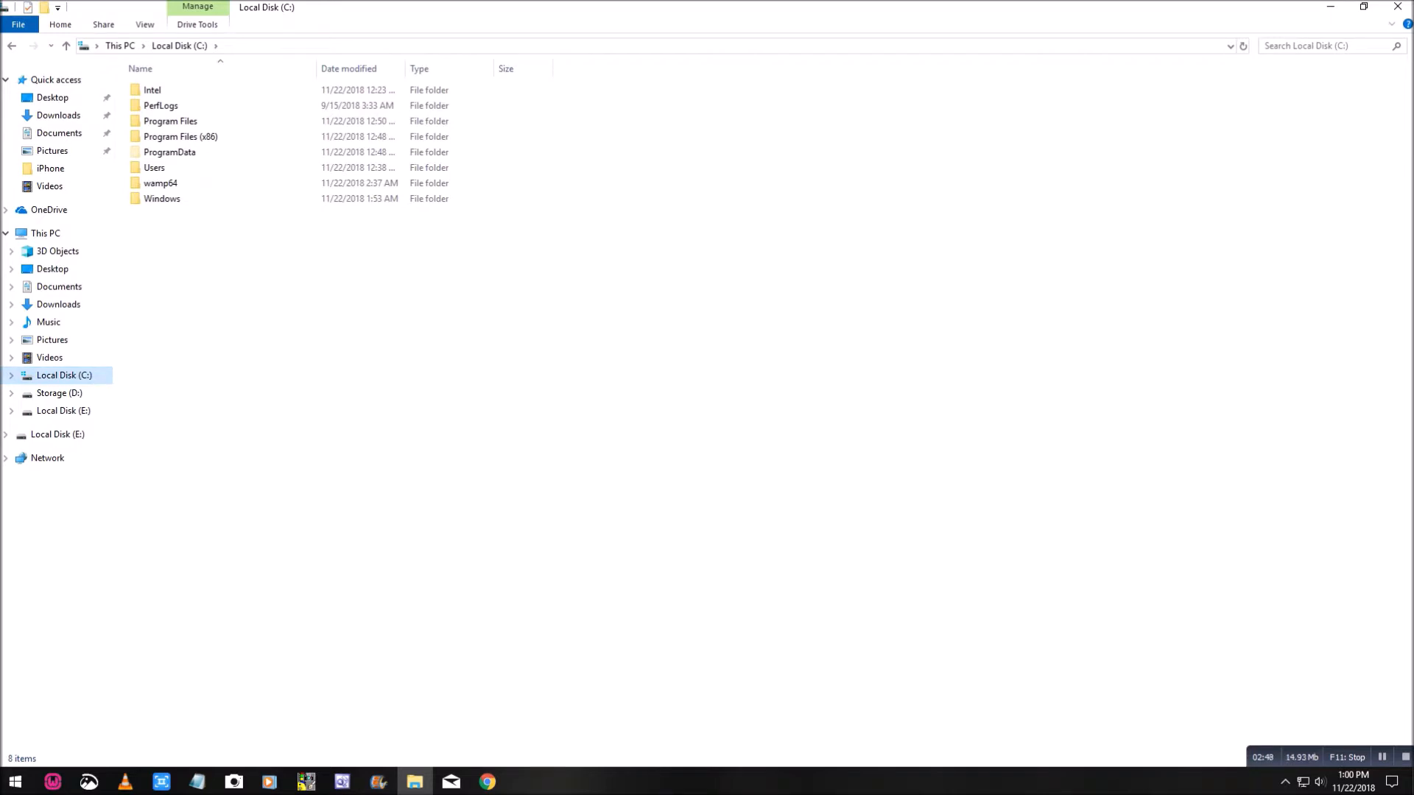
pyautogui.click(153, 168)
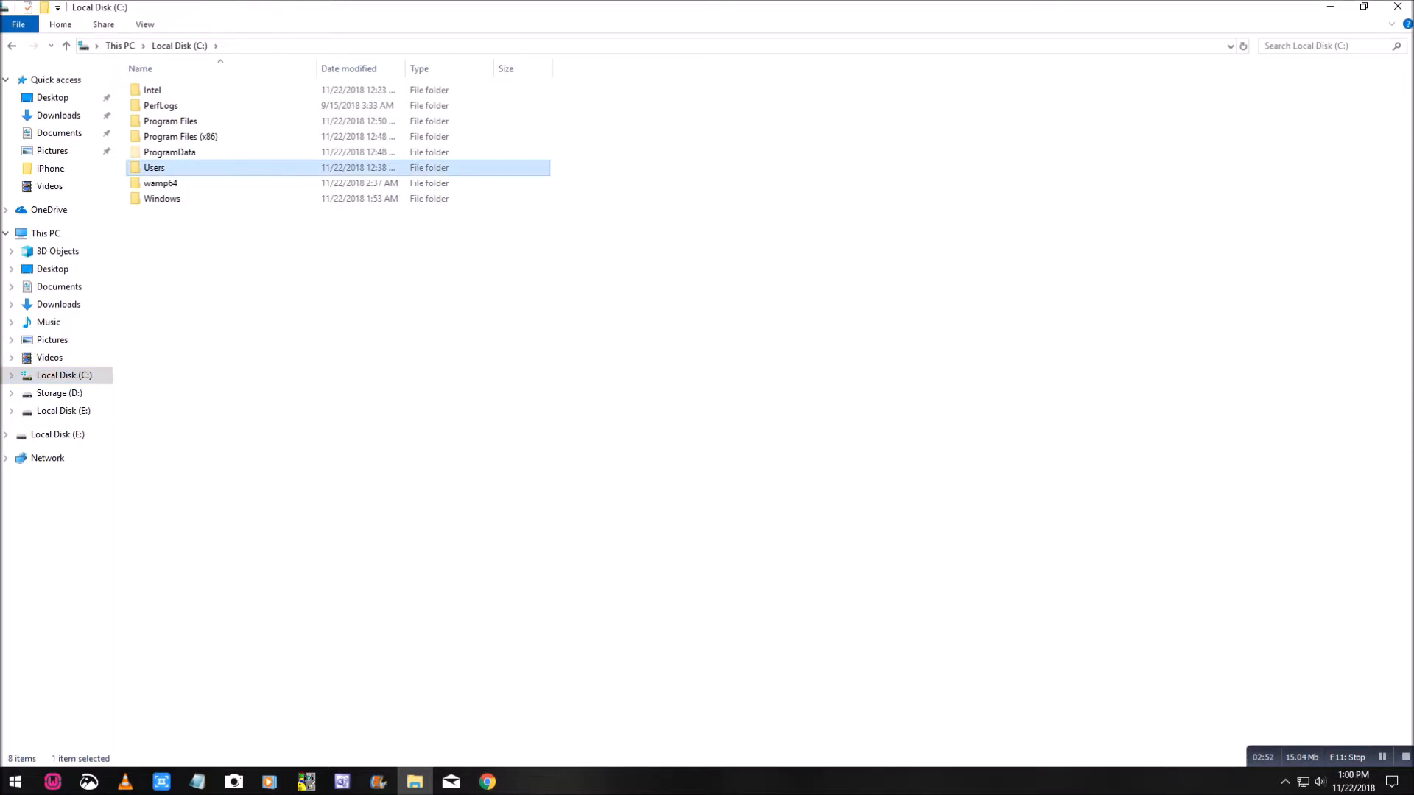
pyautogui.doubleClick(153, 168)
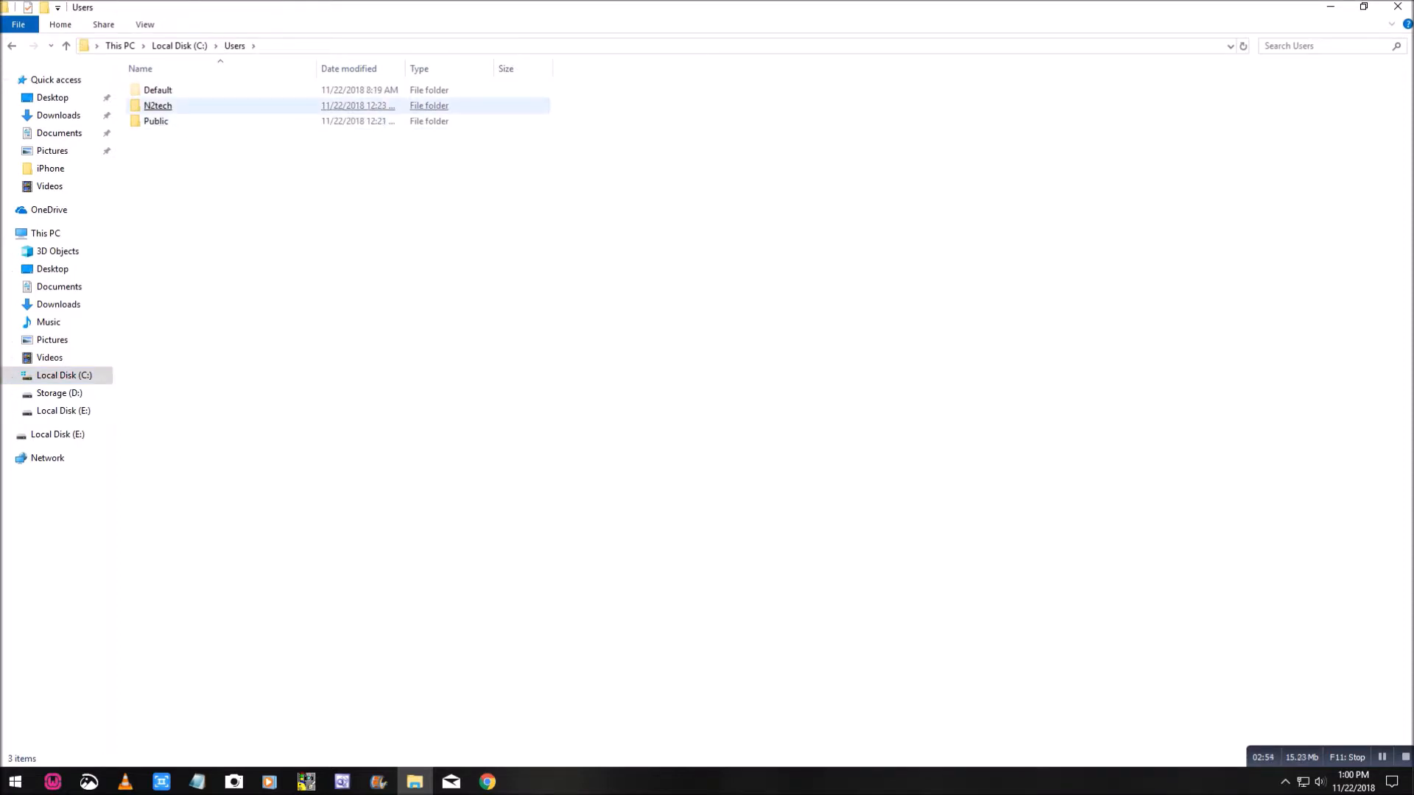
pyautogui.doubleClick(157, 106)
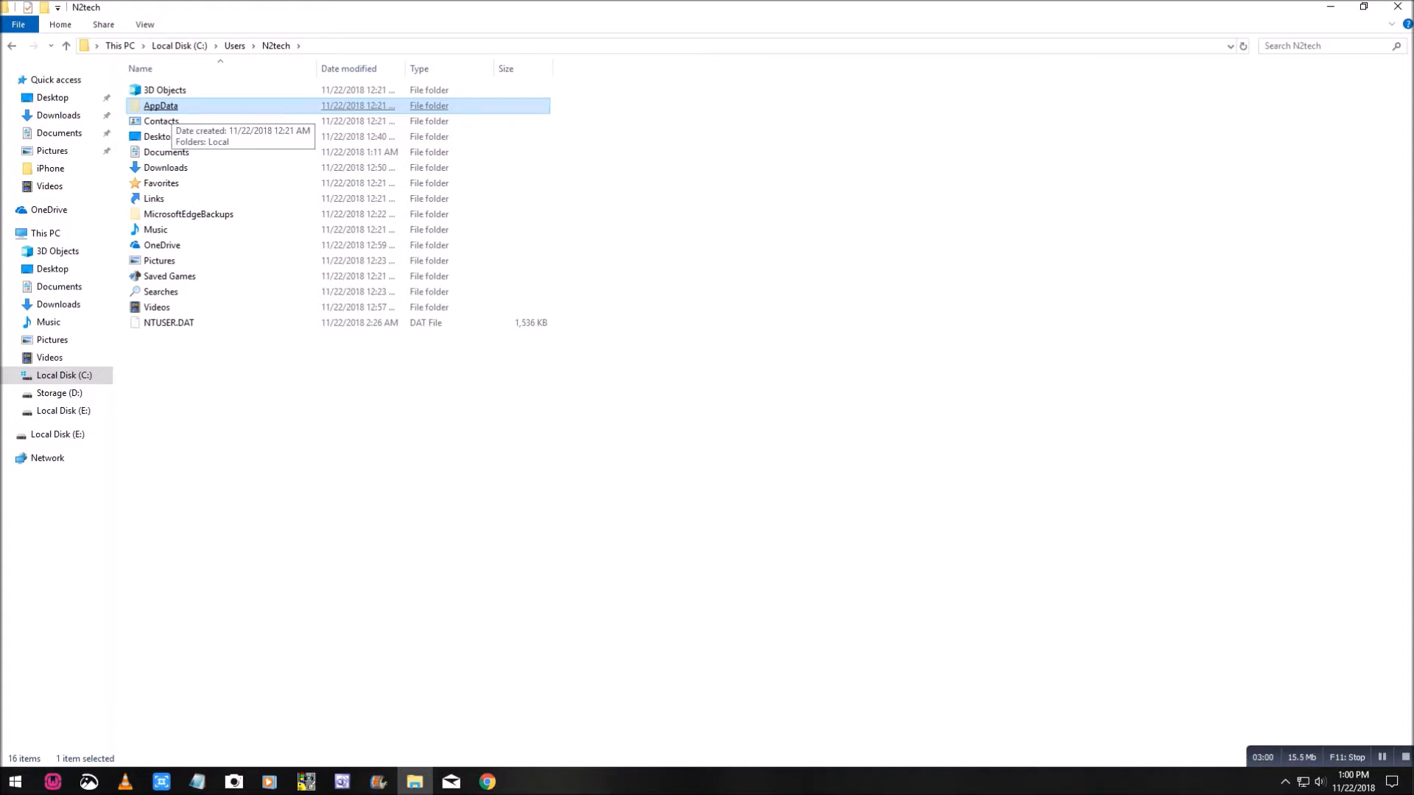
pyautogui.doubleClick(161, 105)
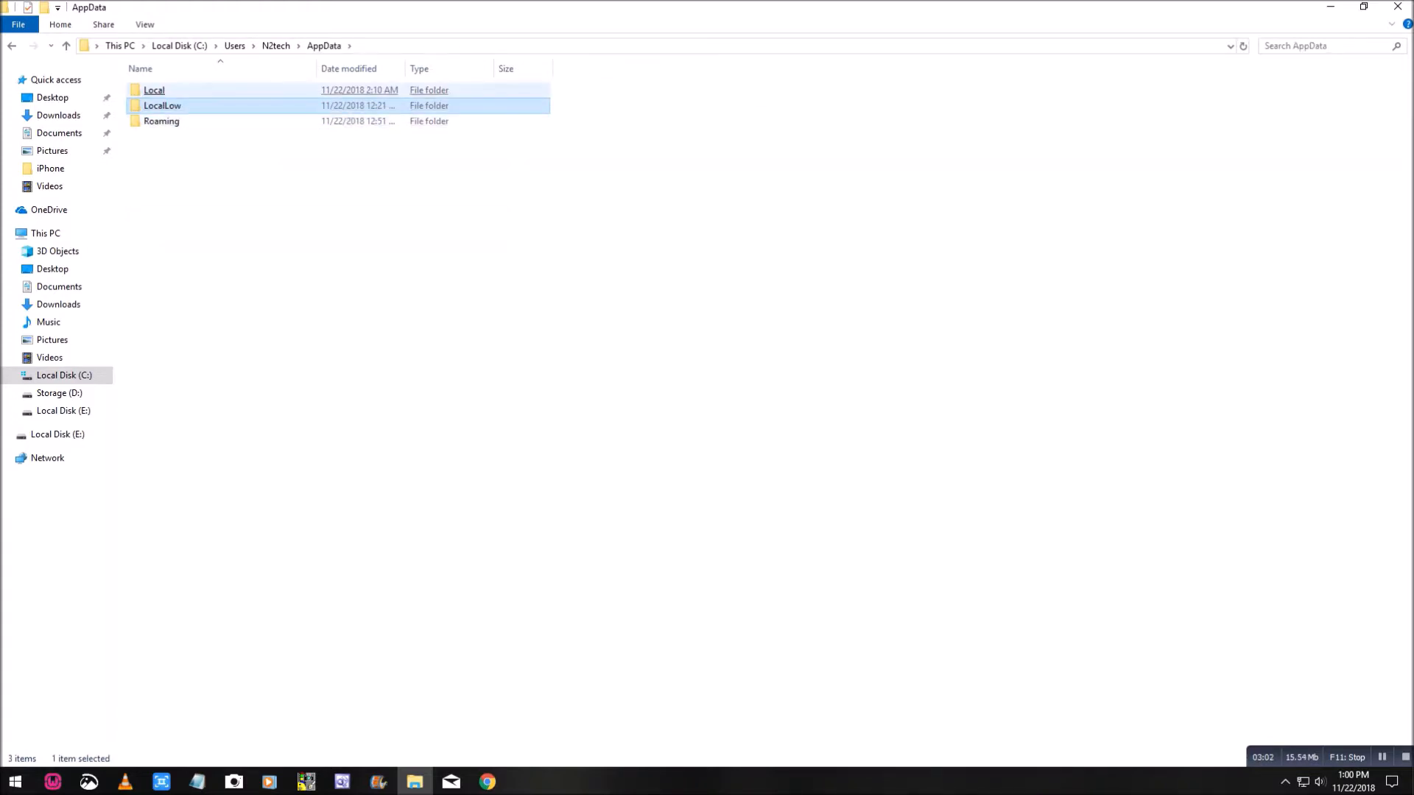
pyautogui.doubleClick(153, 89)
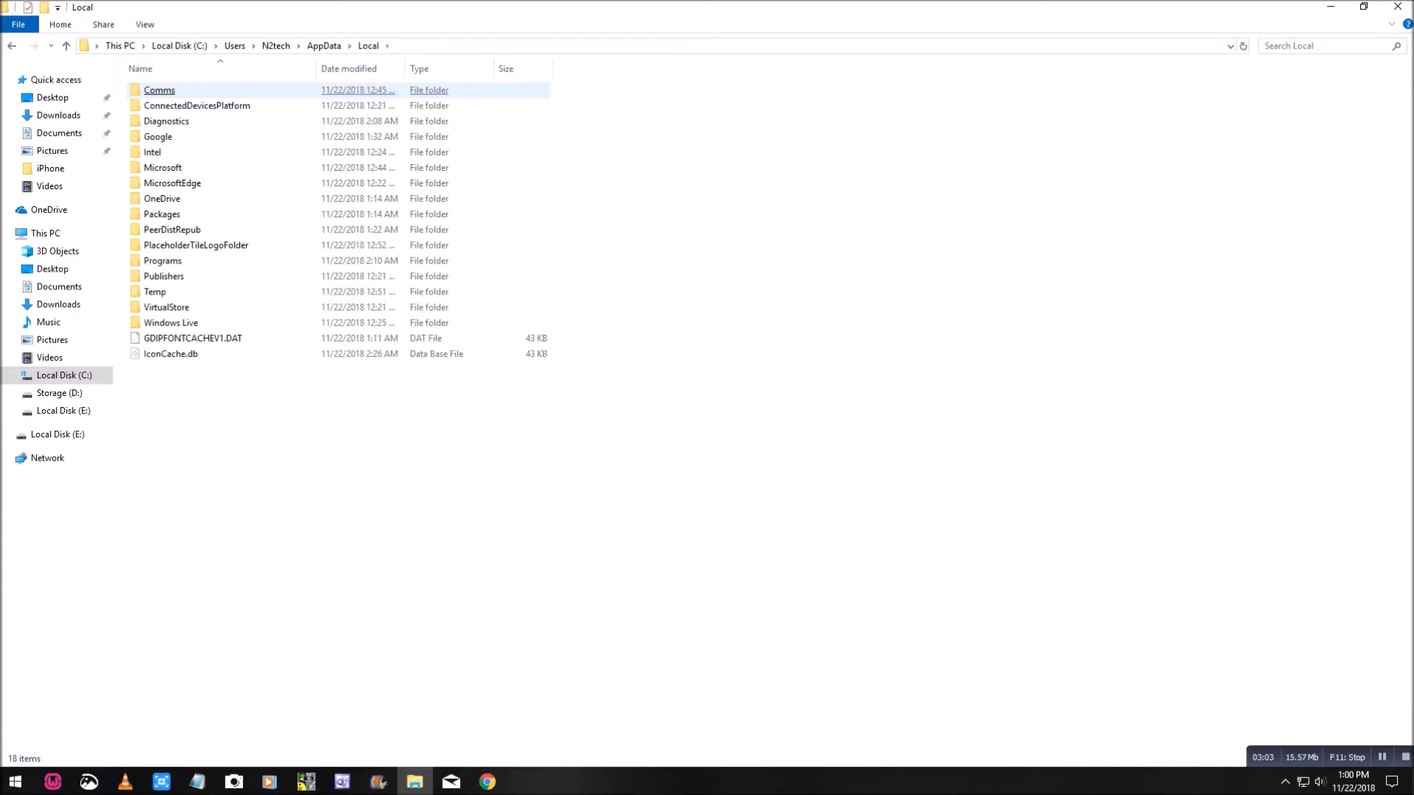
# - Go into Microsoft > Windows Live > Video Profiles and open 4k.wlvs in Notepad
pyautogui.click(163, 168)
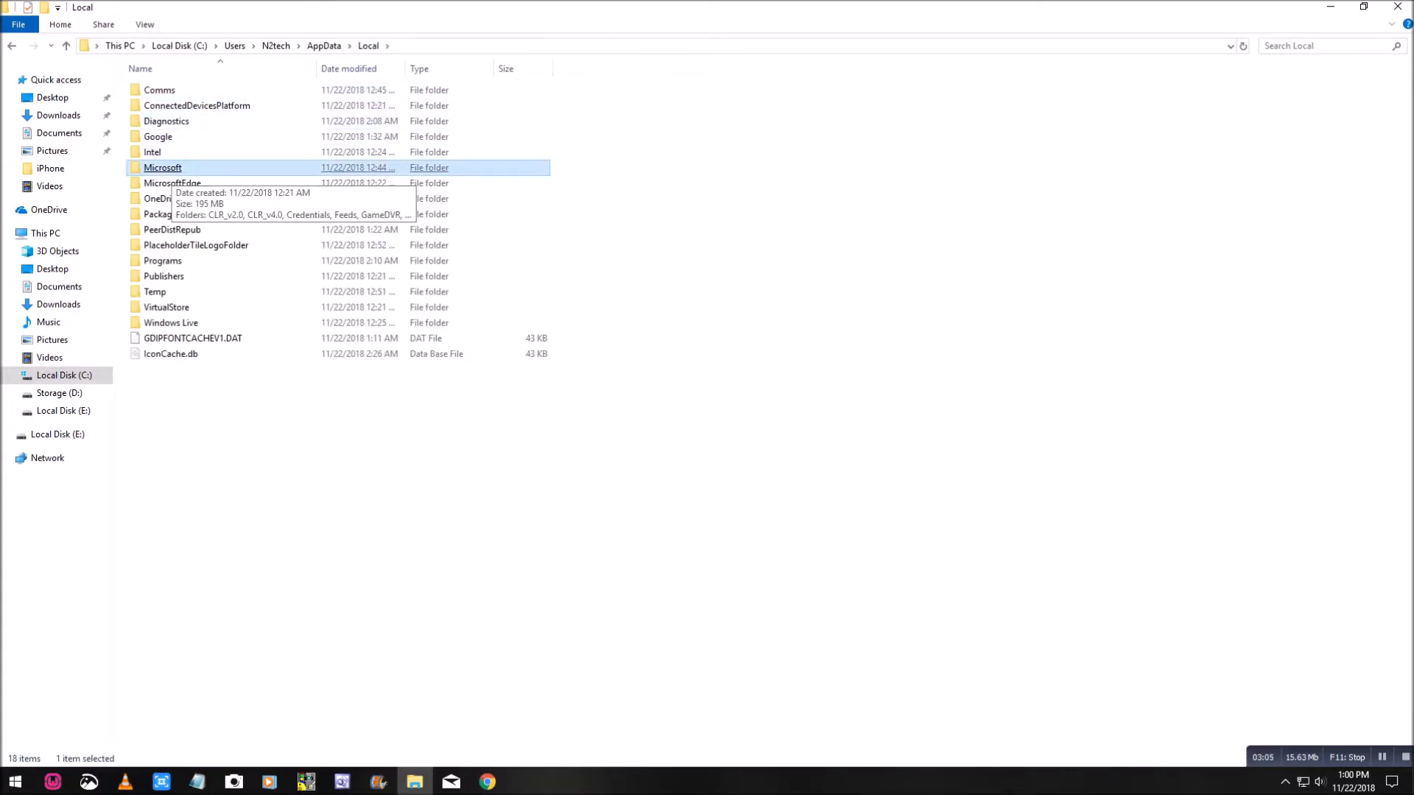
pyautogui.doubleClick(162, 168)
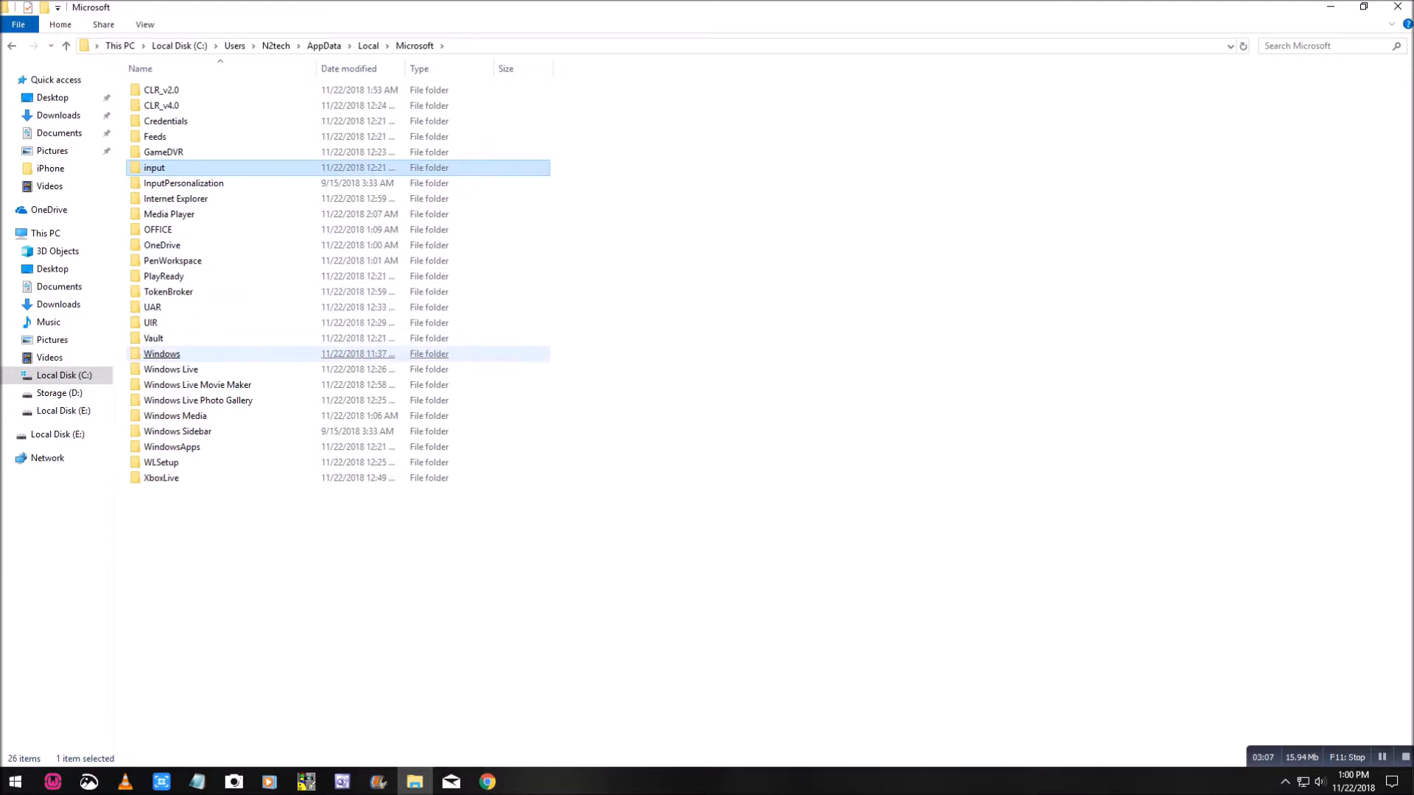
pyautogui.click(170, 369)
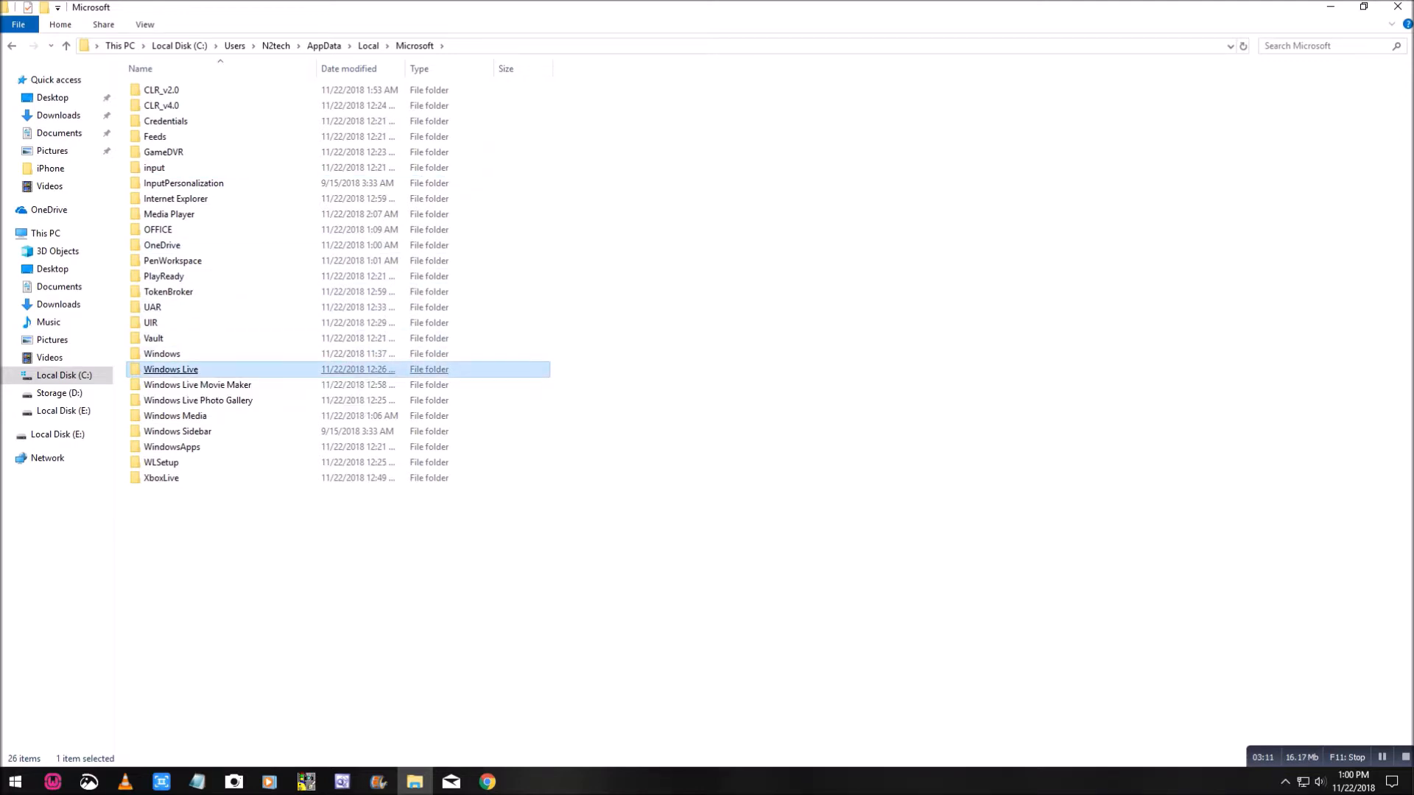
pyautogui.doubleClick(170, 369)
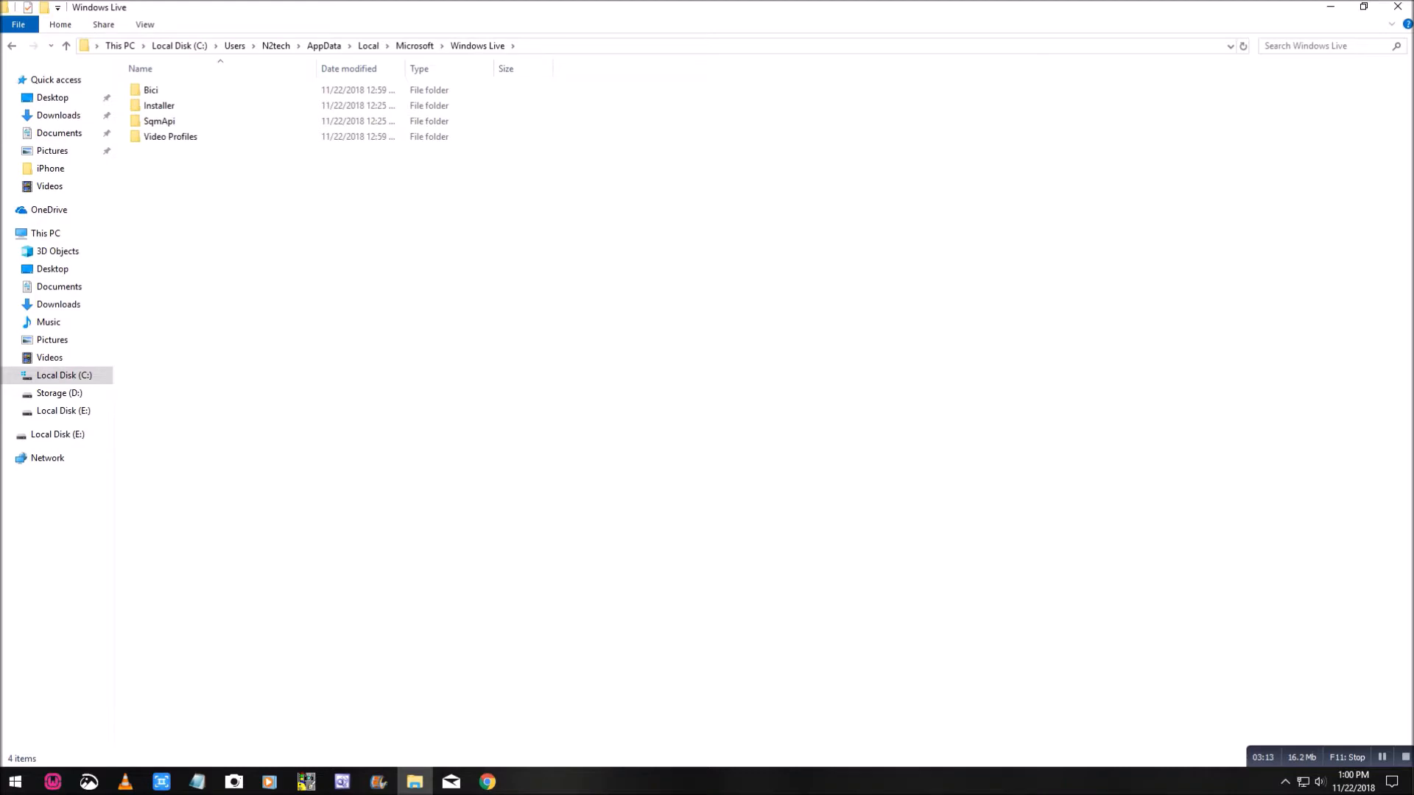
pyautogui.doubleClick(170, 136)
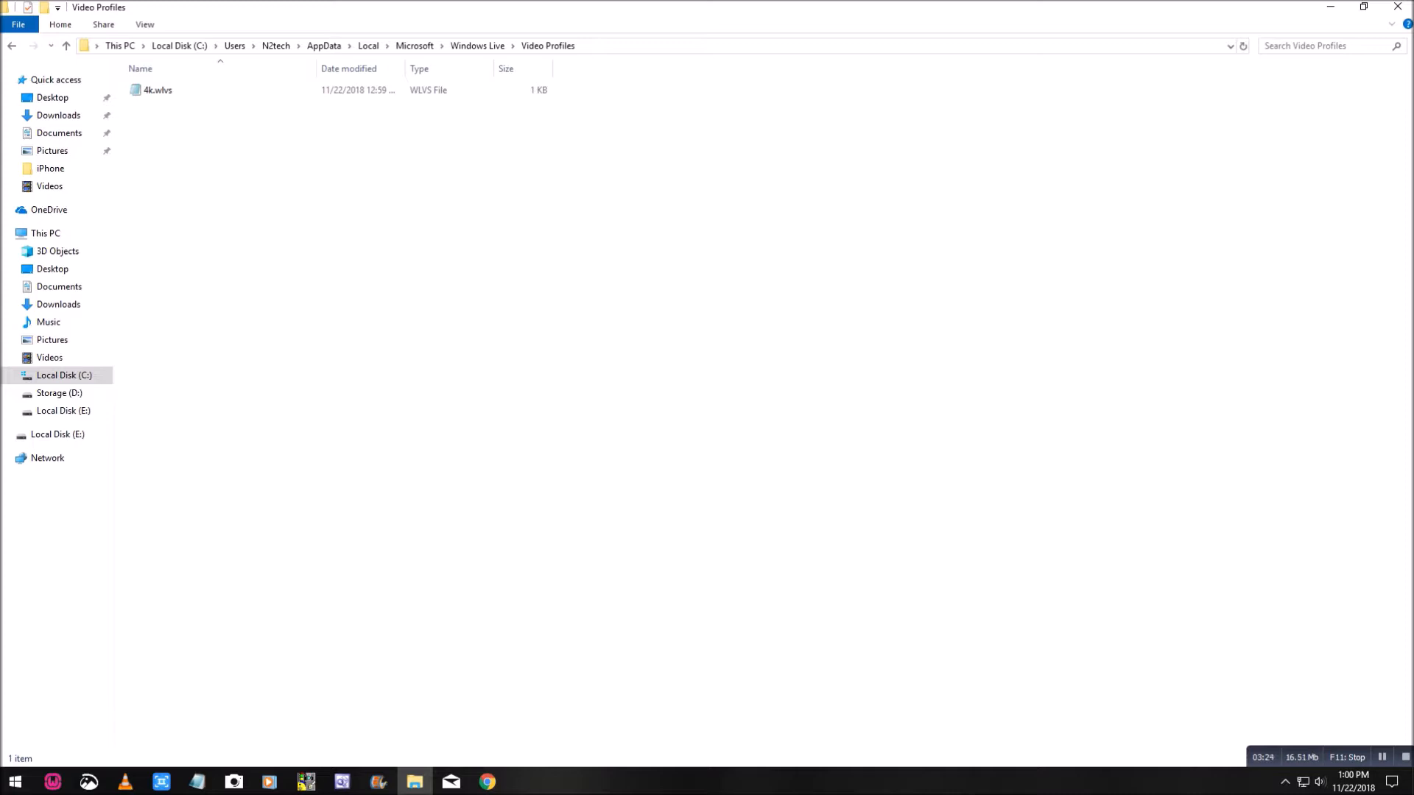
pyautogui.click(157, 89)
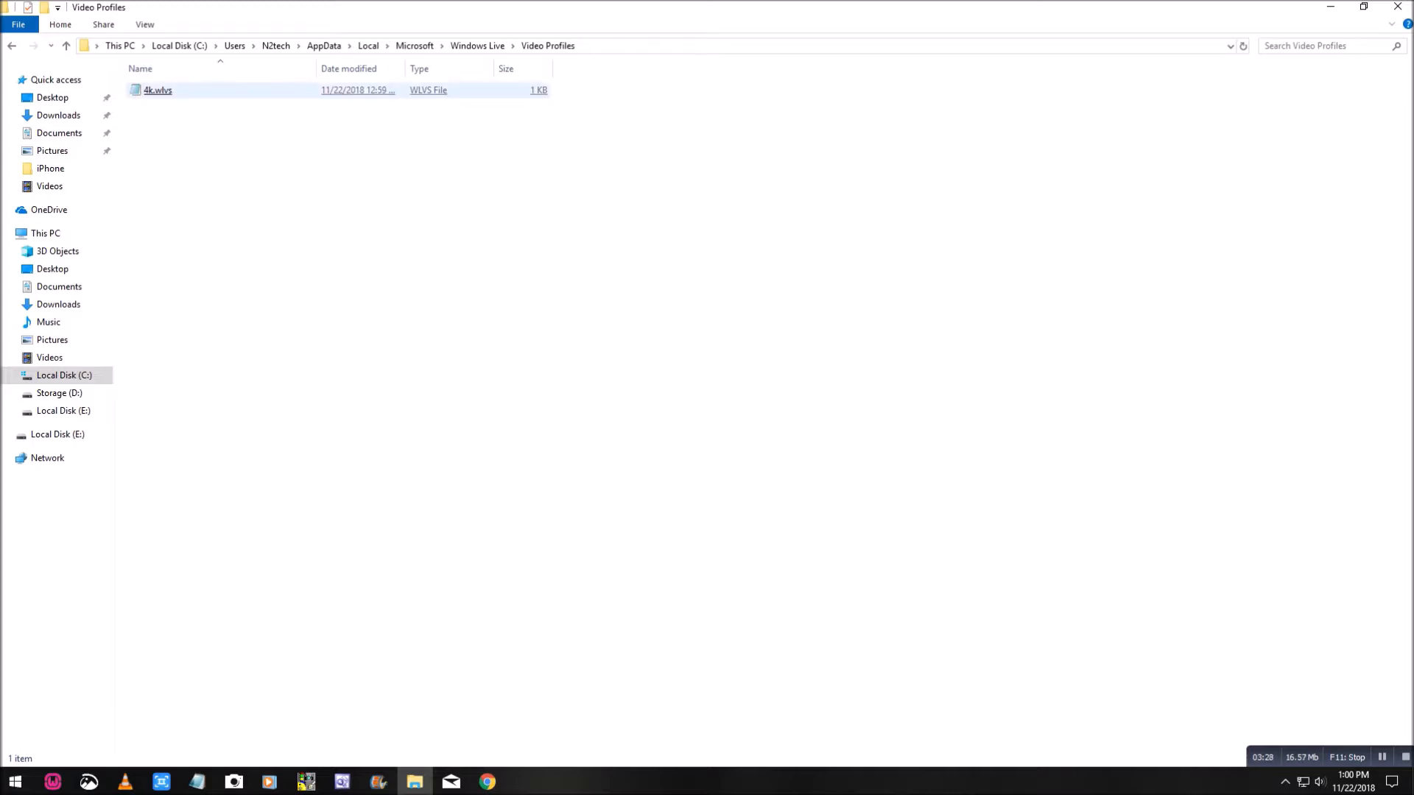
pyautogui.click(158, 90)
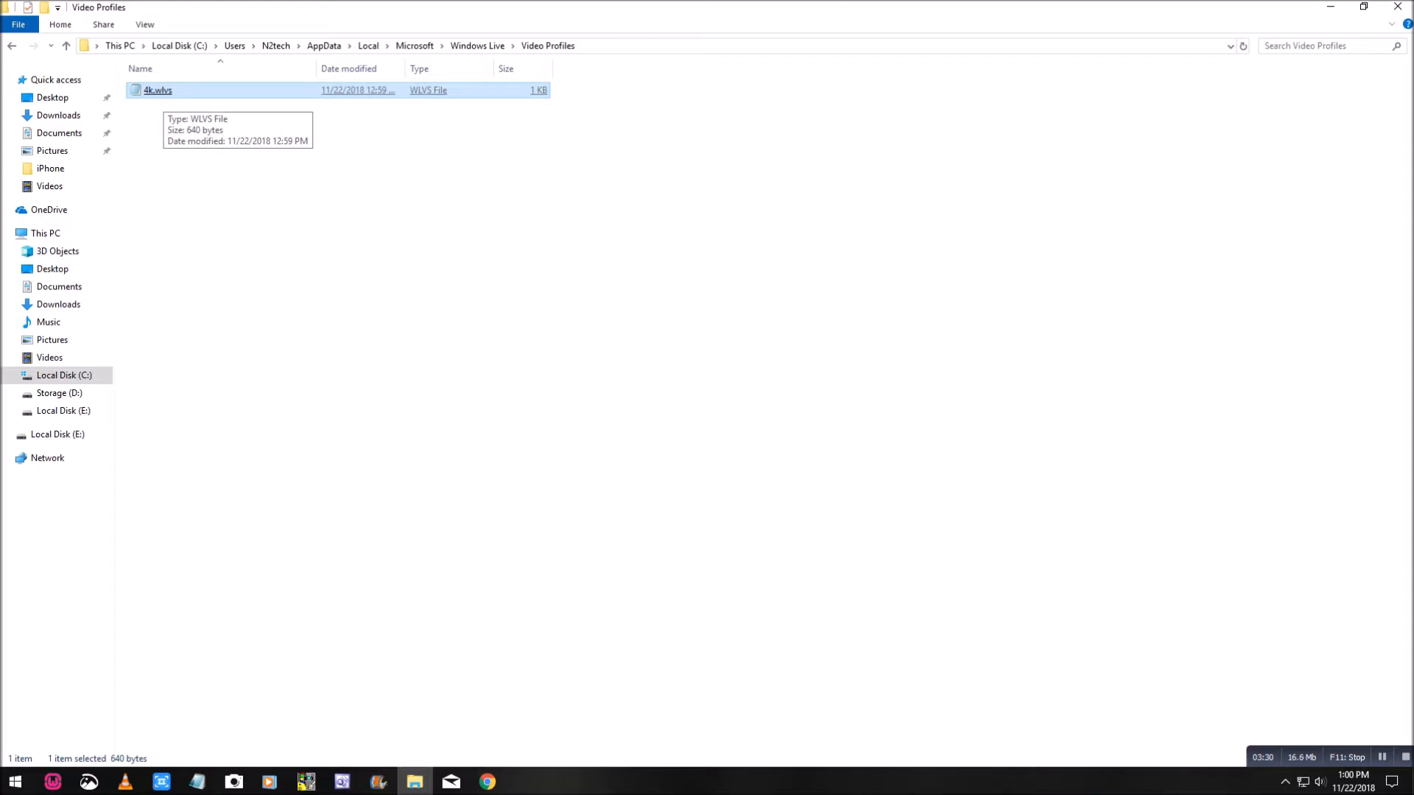
pyautogui.doubleClick(157, 89)
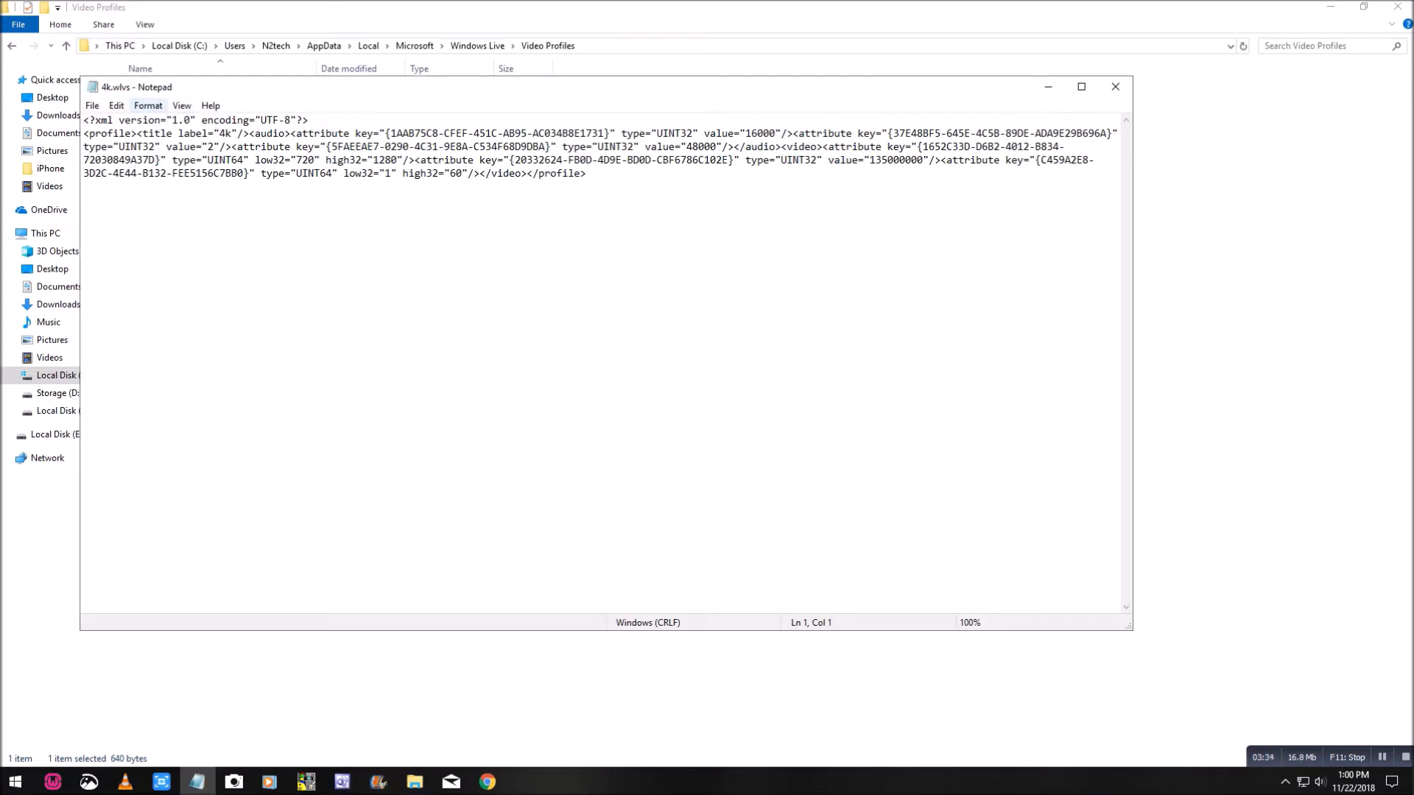
# - Replace the 720 height with 2160 and the 1280 width with 3840 in the profile XML
pyautogui.click(147, 105)
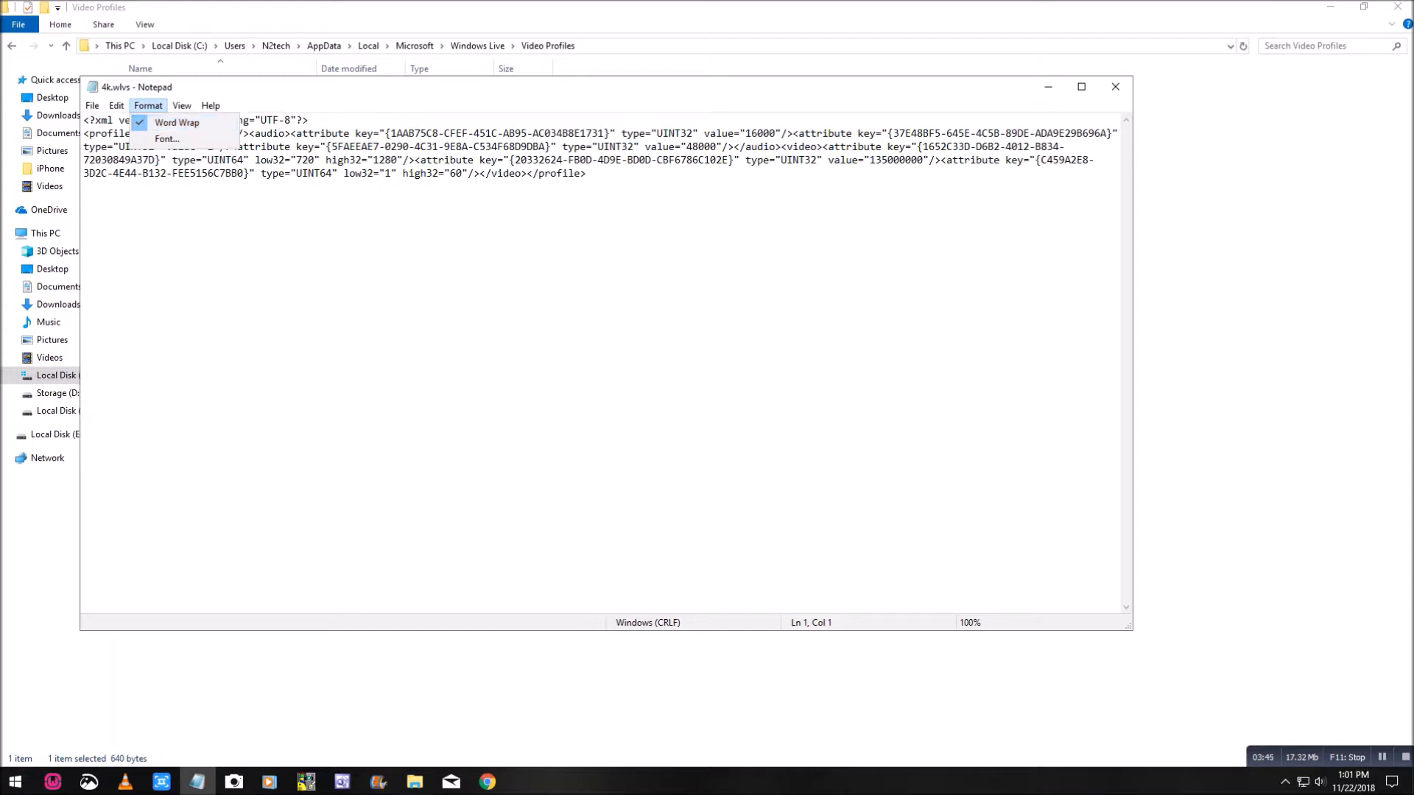
pyautogui.click(177, 121)
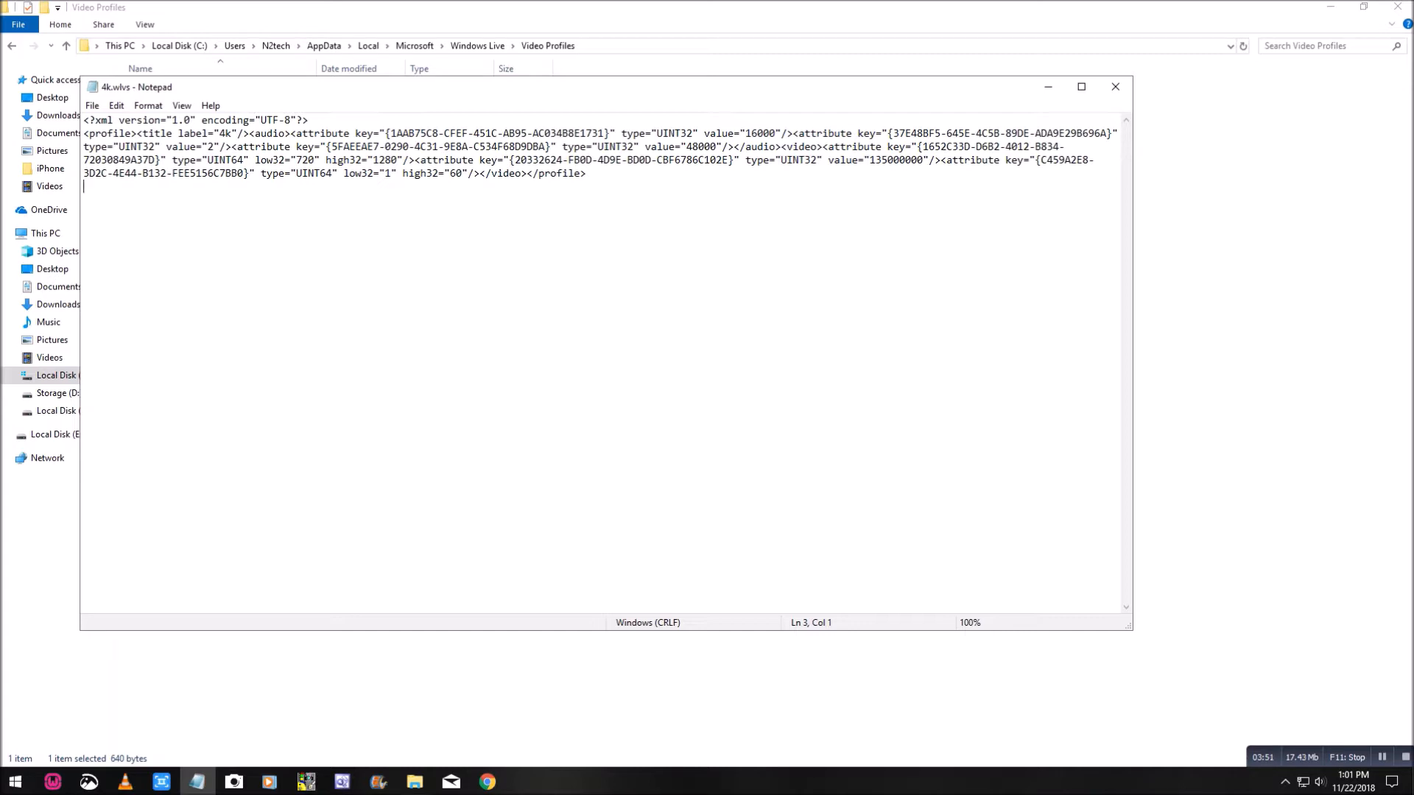
pyautogui.doubleClick(265, 160)
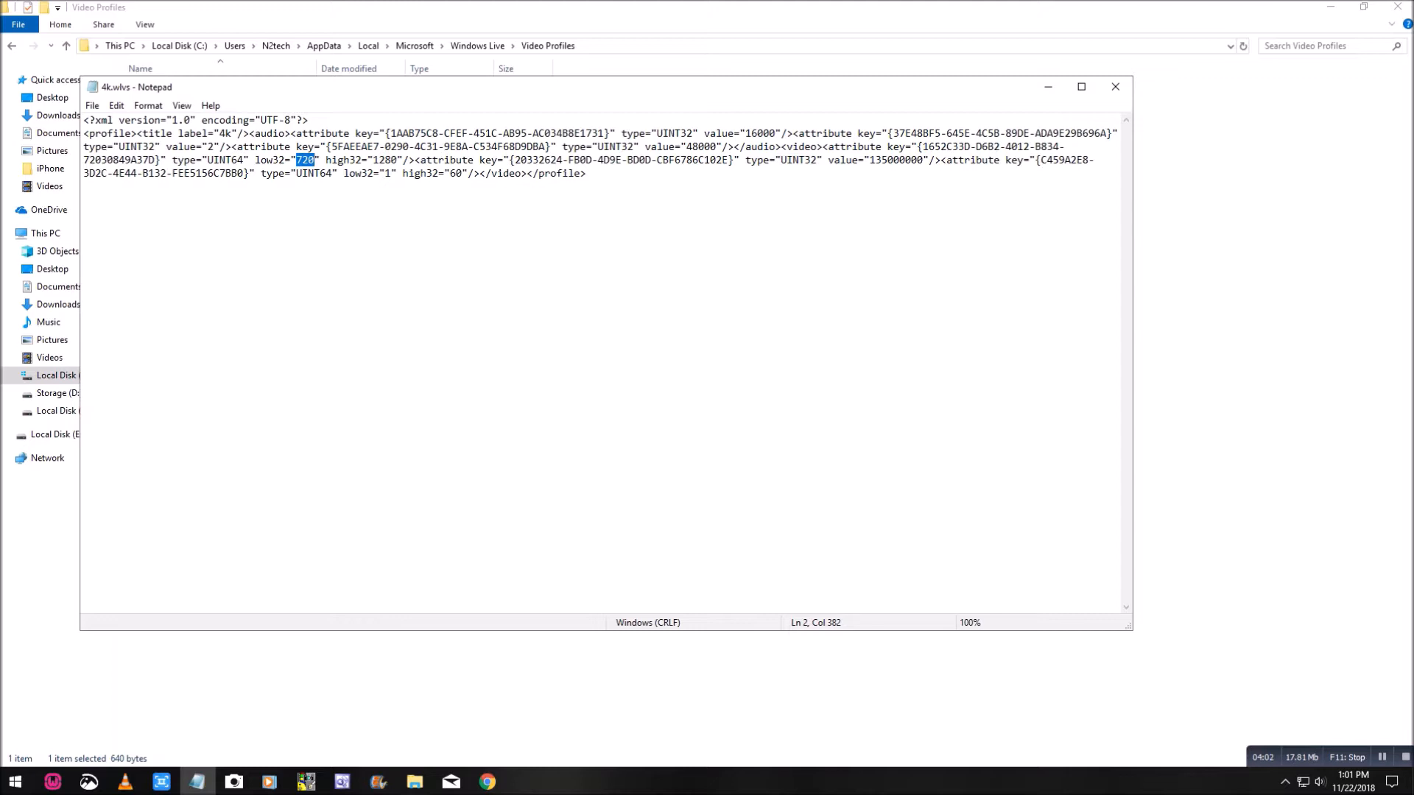
pyautogui.write('2160')
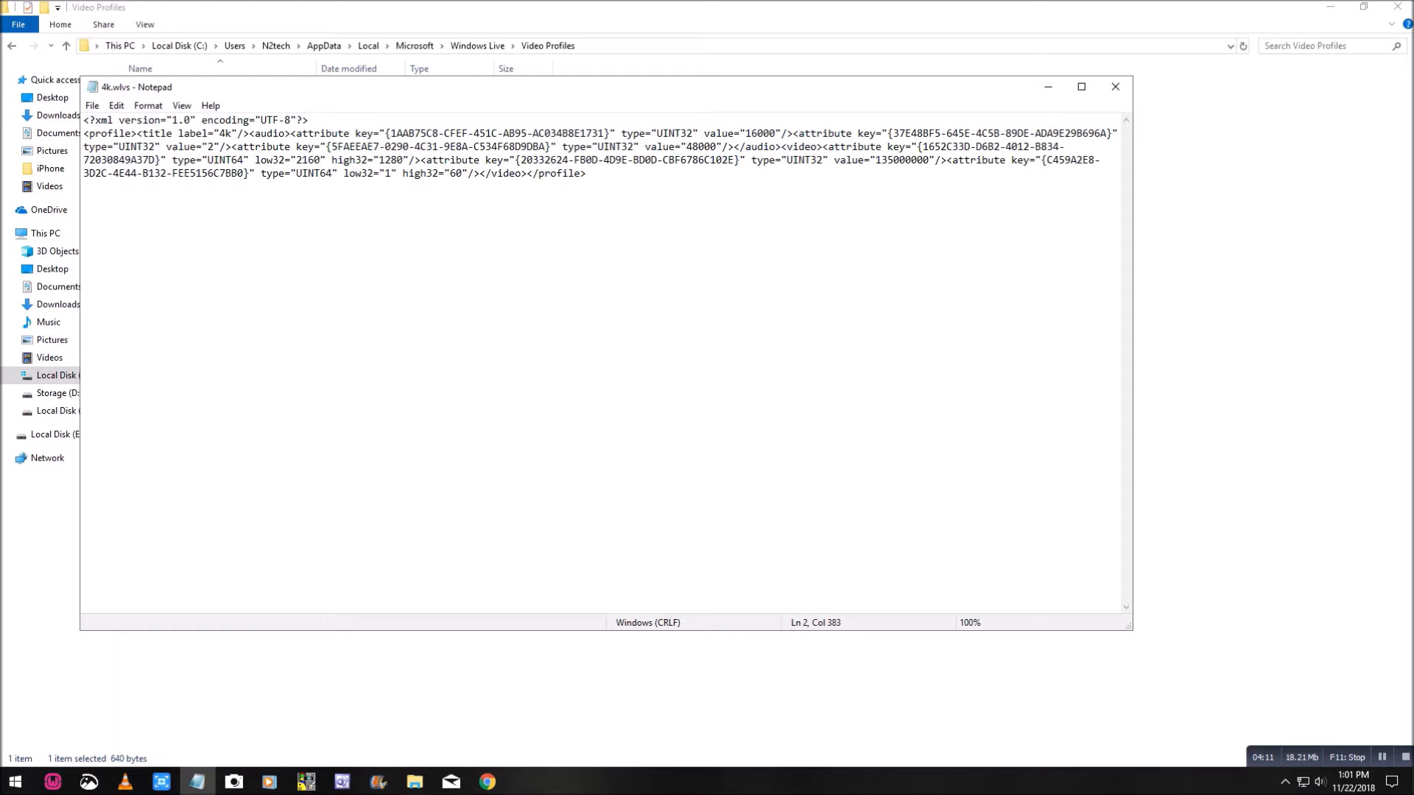
pyautogui.doubleClick(368, 160)
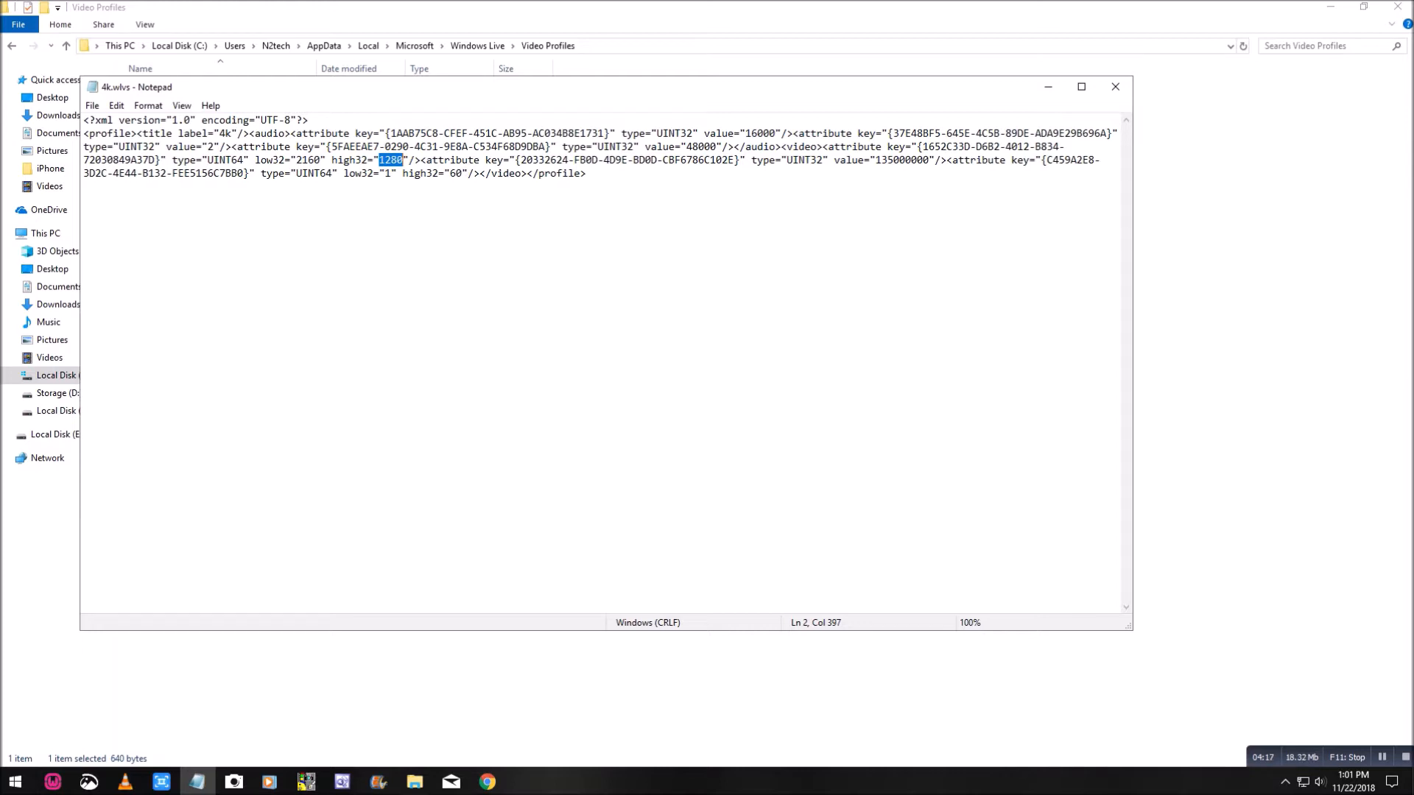
pyautogui.write('3840')
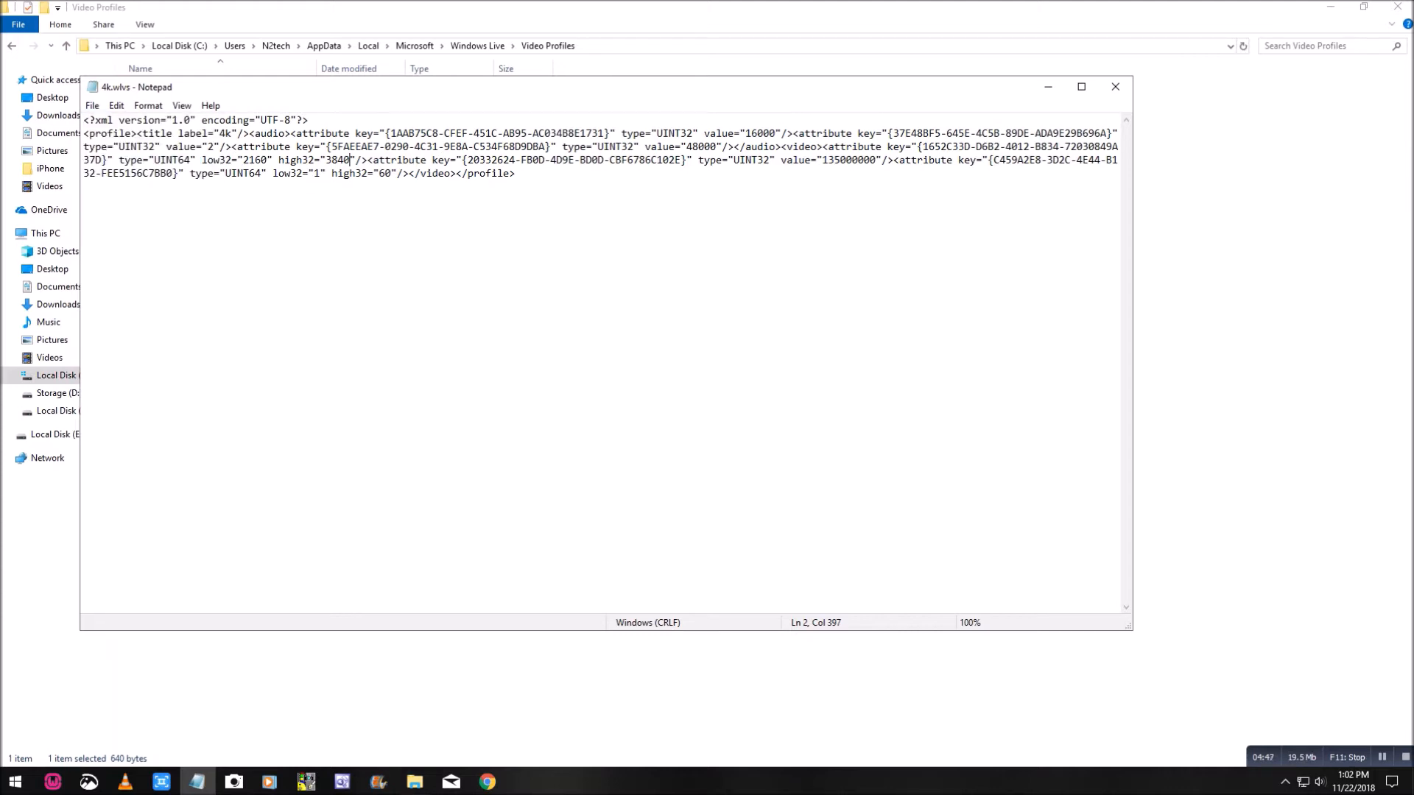
pyautogui.click(1114, 87)
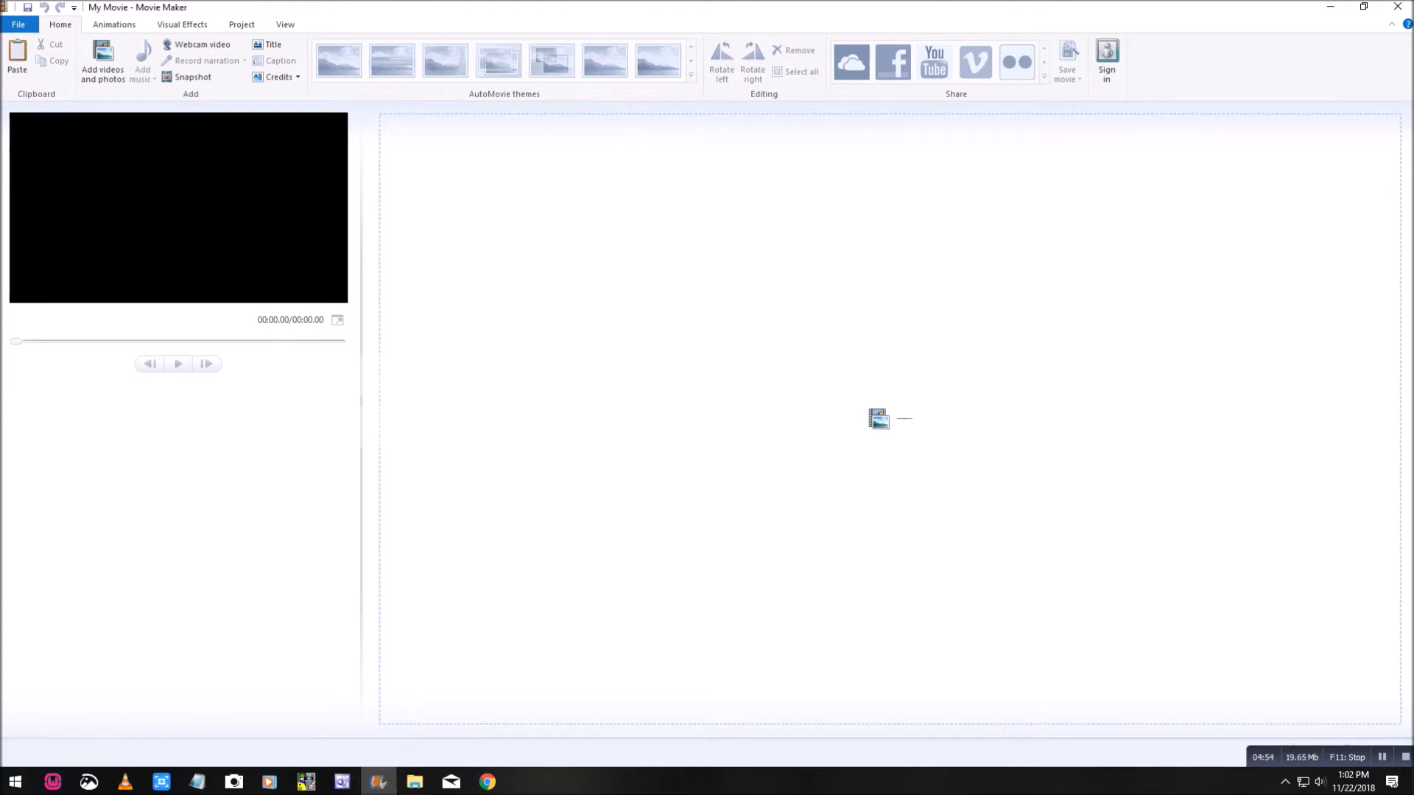
# - Re-add the swan clip and show the Save movie presets listing the 4k setting
pyautogui.click(102, 64)
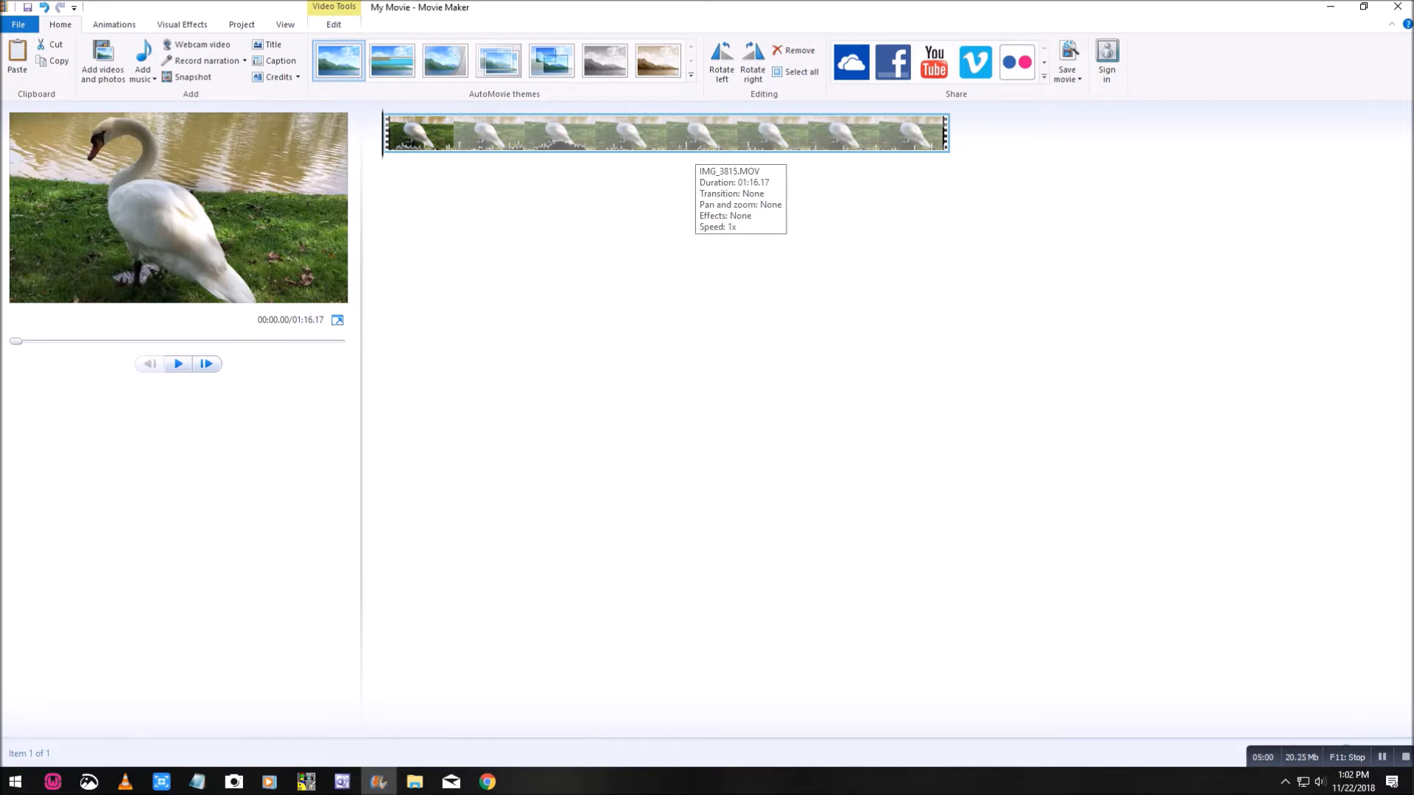
pyautogui.click(17, 24)
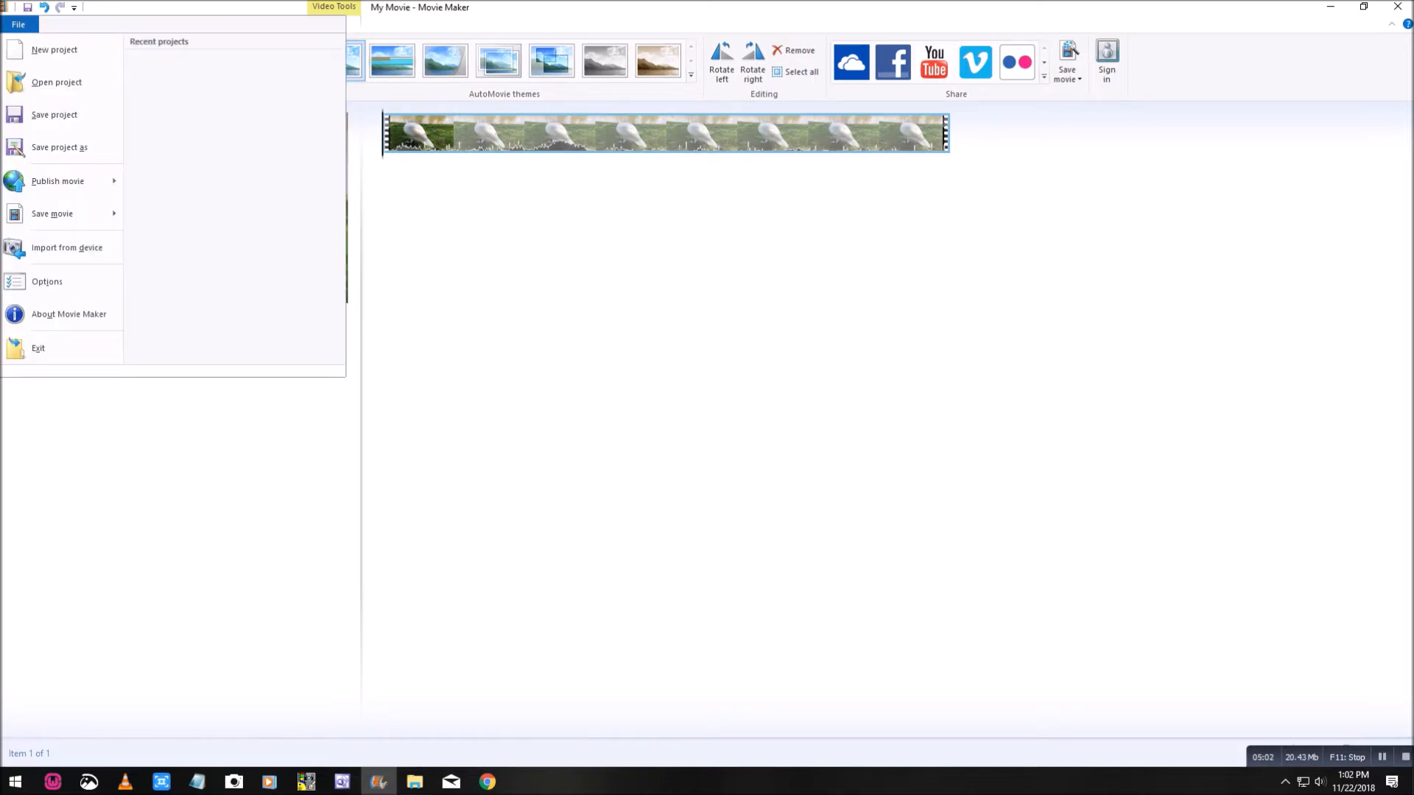
pyautogui.click(51, 213)
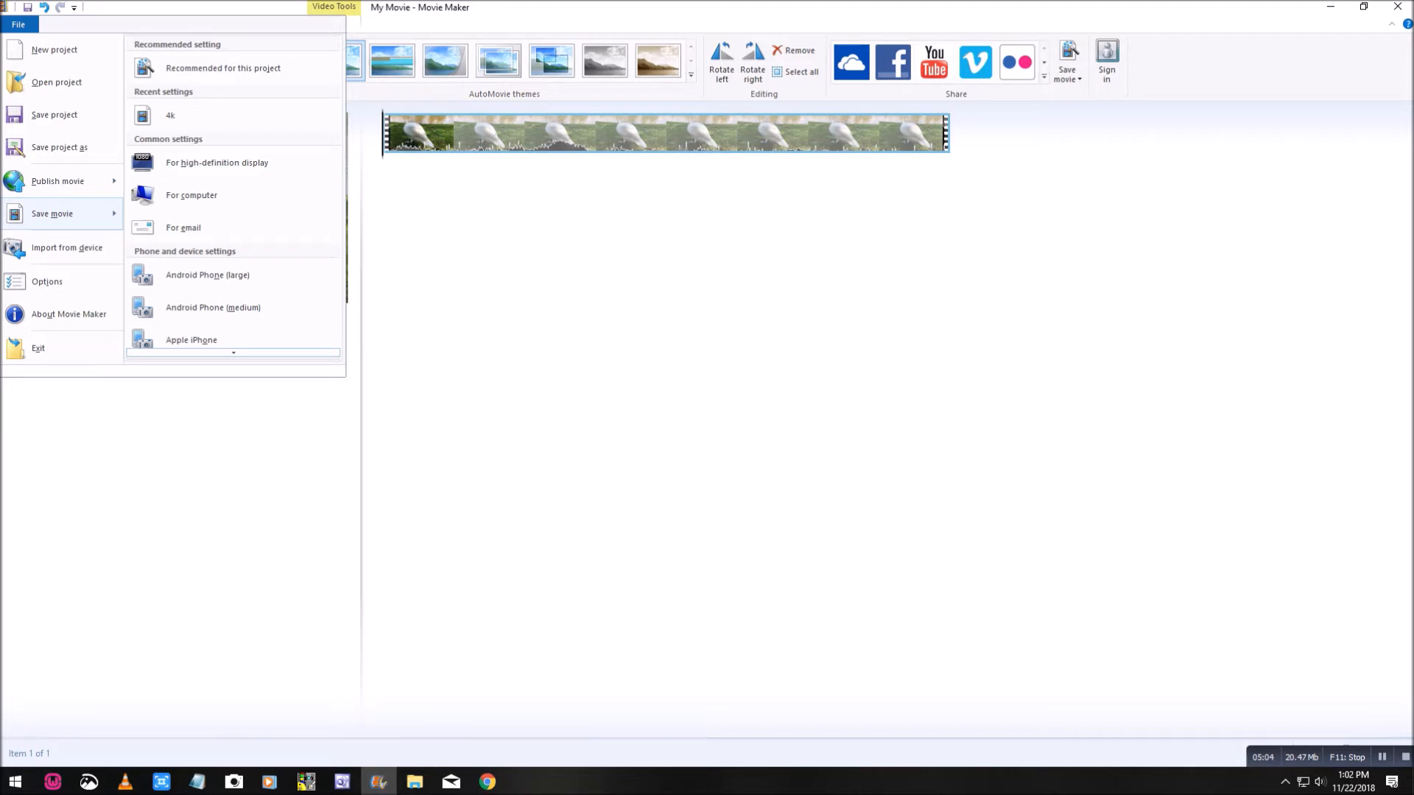
pyautogui.moveTo(169, 115)
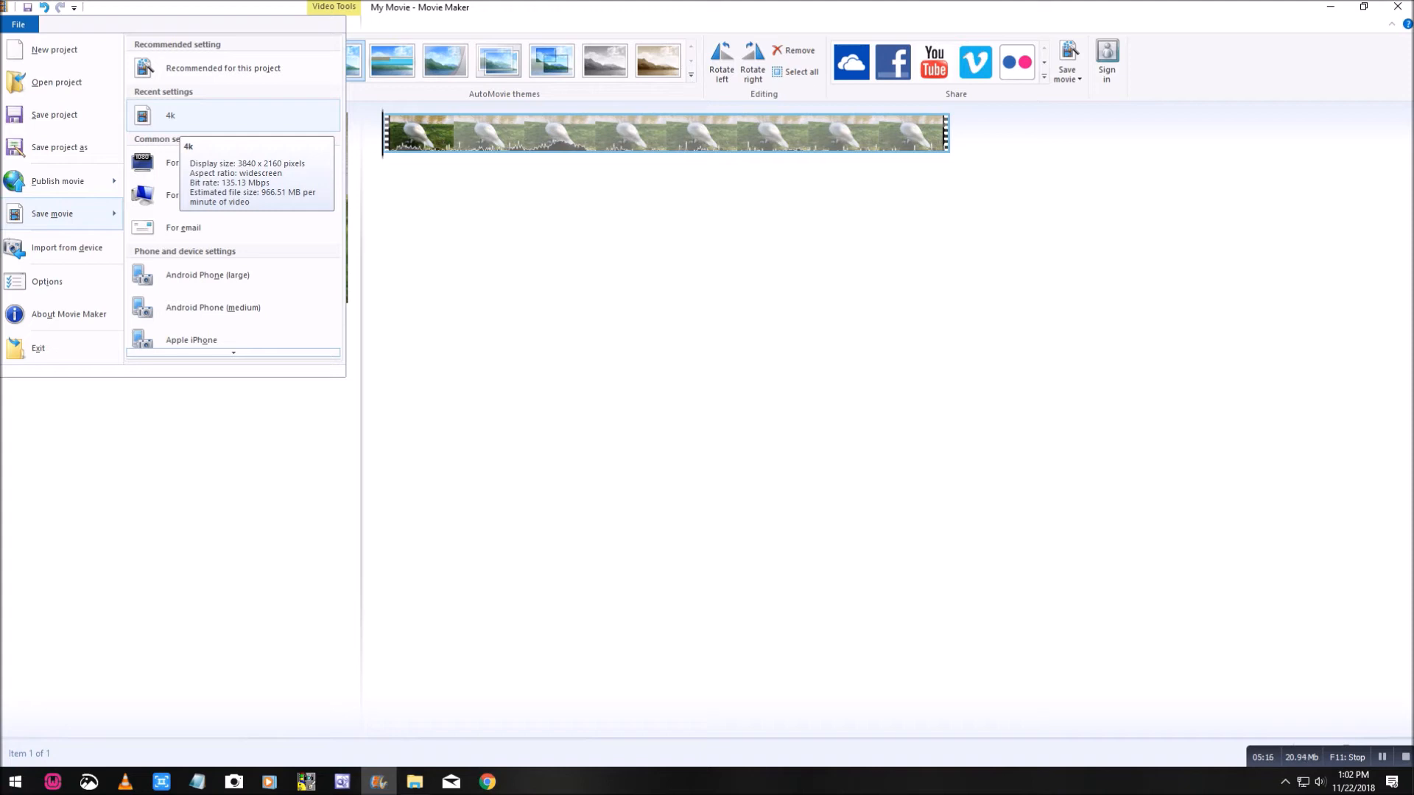
# - Start saving My Movie.mp4 with the 4k profile, then cancel the rendering
pyautogui.click(169, 115)
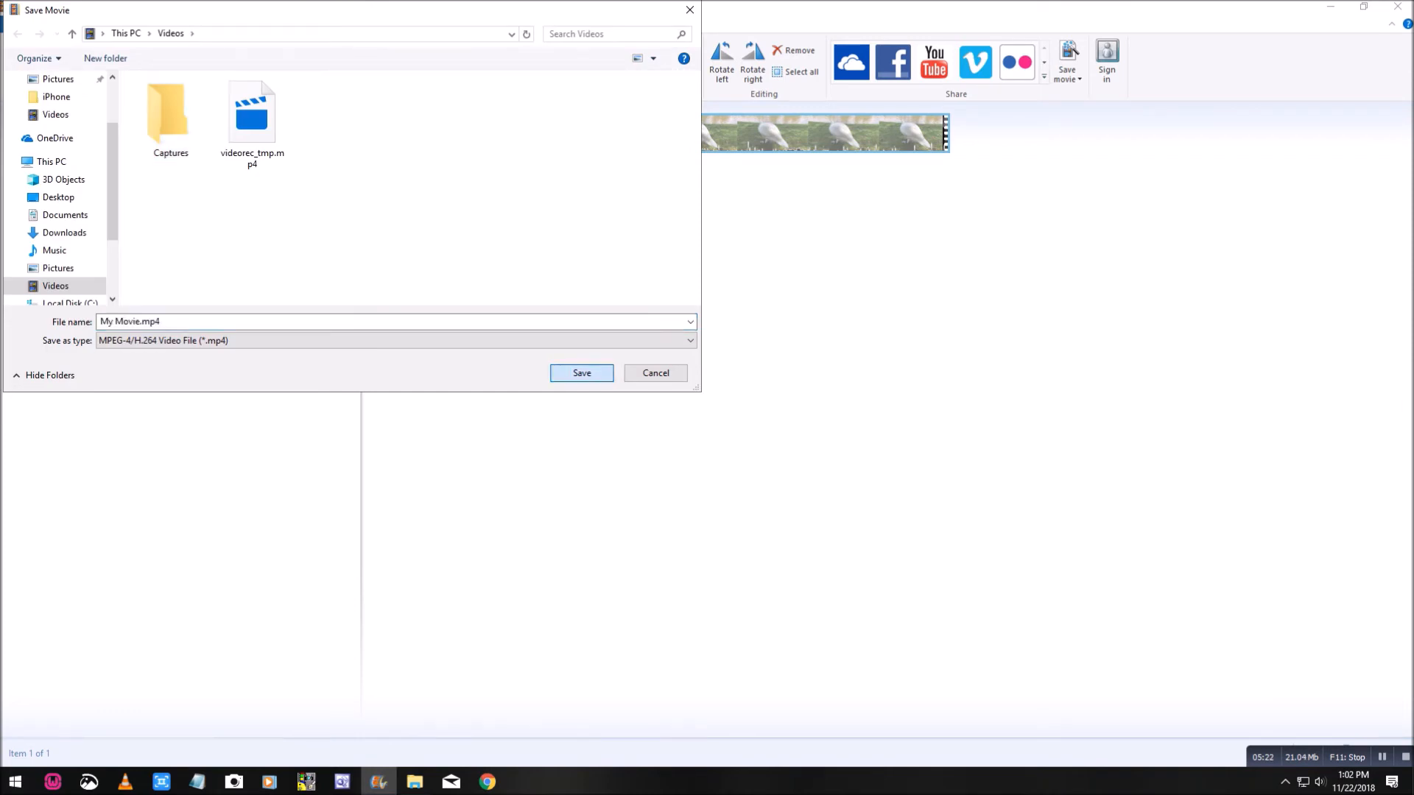
pyautogui.click(581, 373)
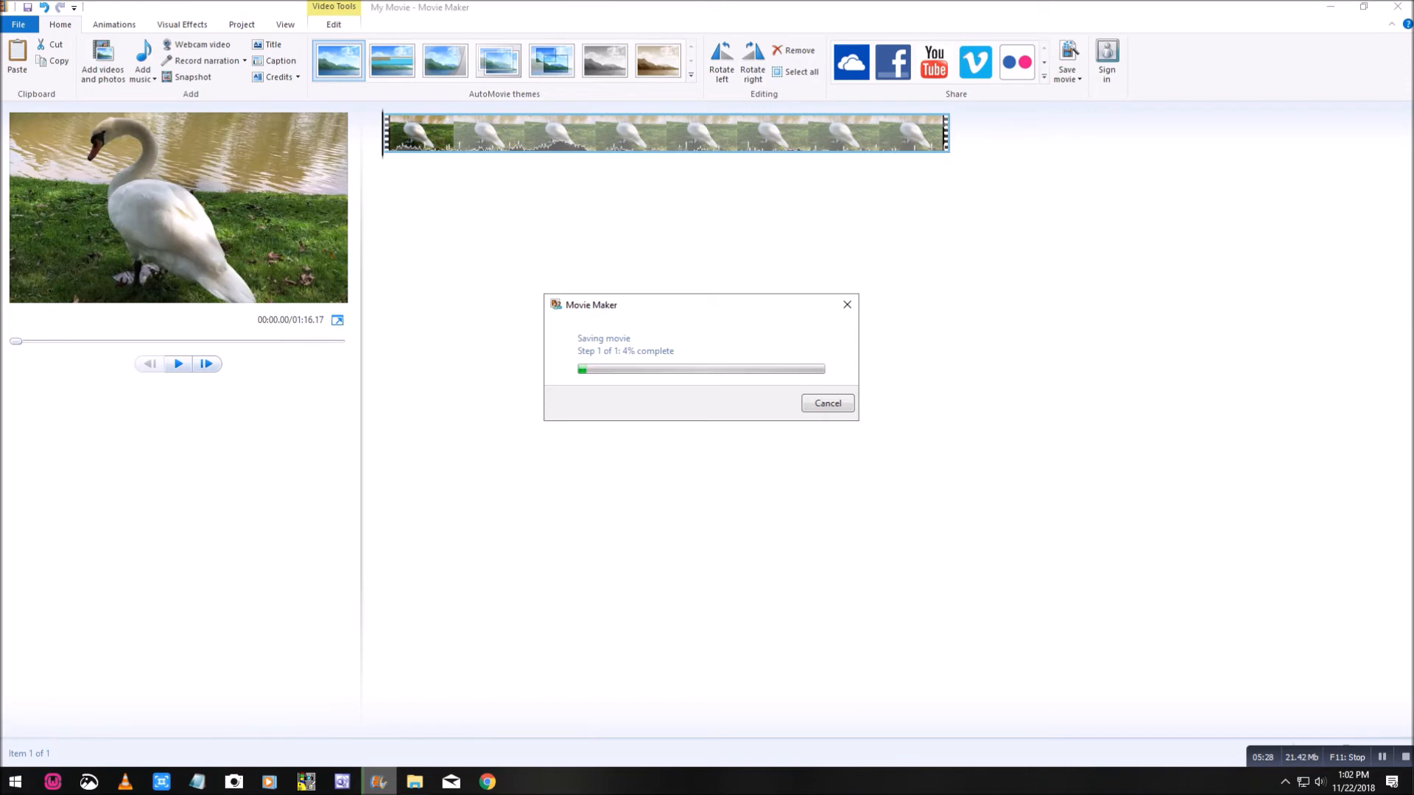
pyautogui.click(826, 402)
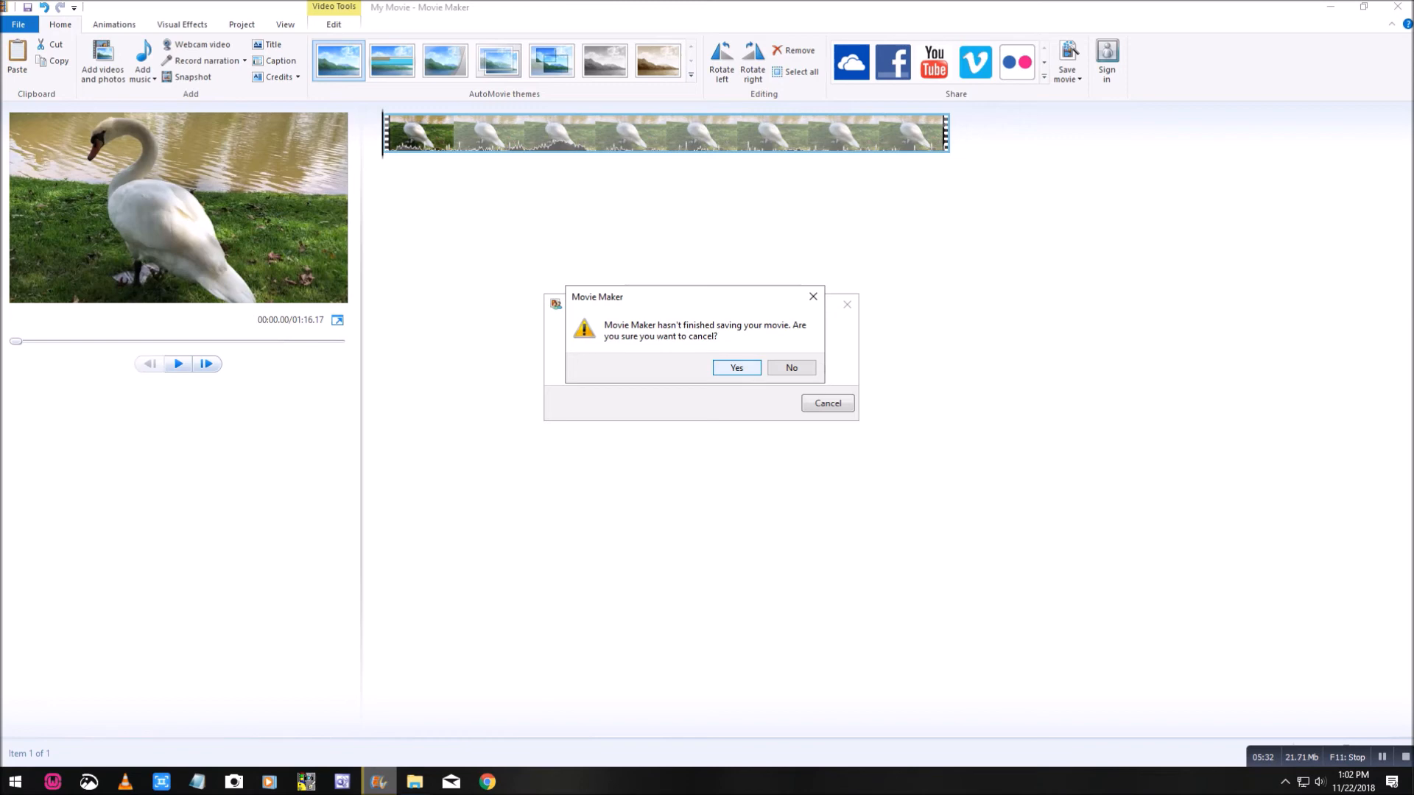